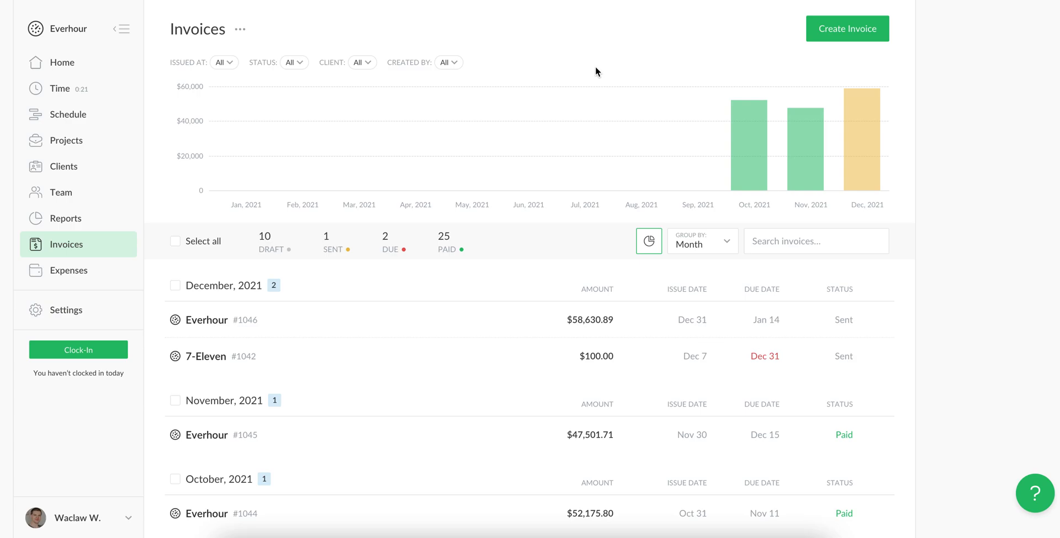
{"action": "mouse_move", "coordinate": [158, 145]}
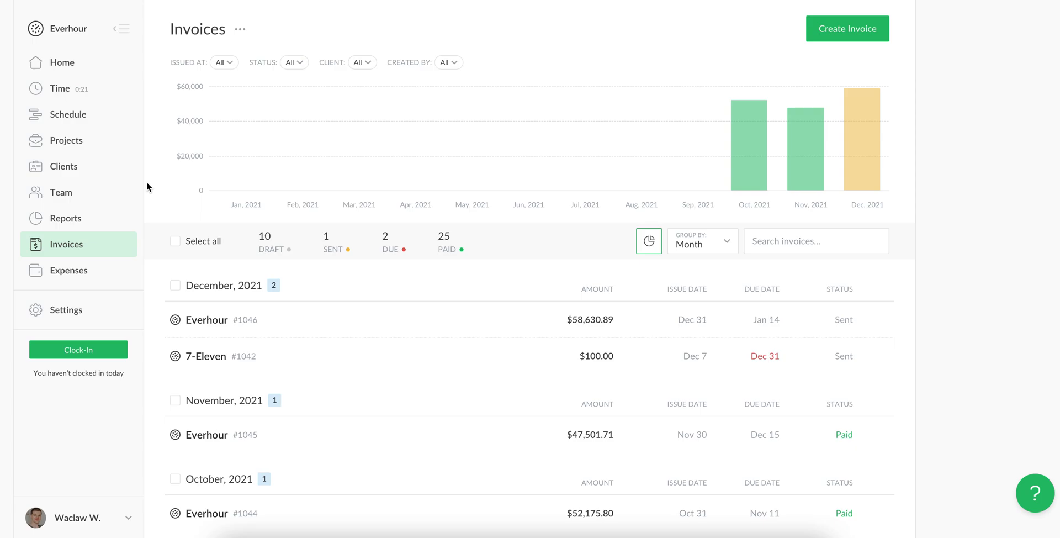
{"action": "mouse_move", "coordinate": [63, 166]}
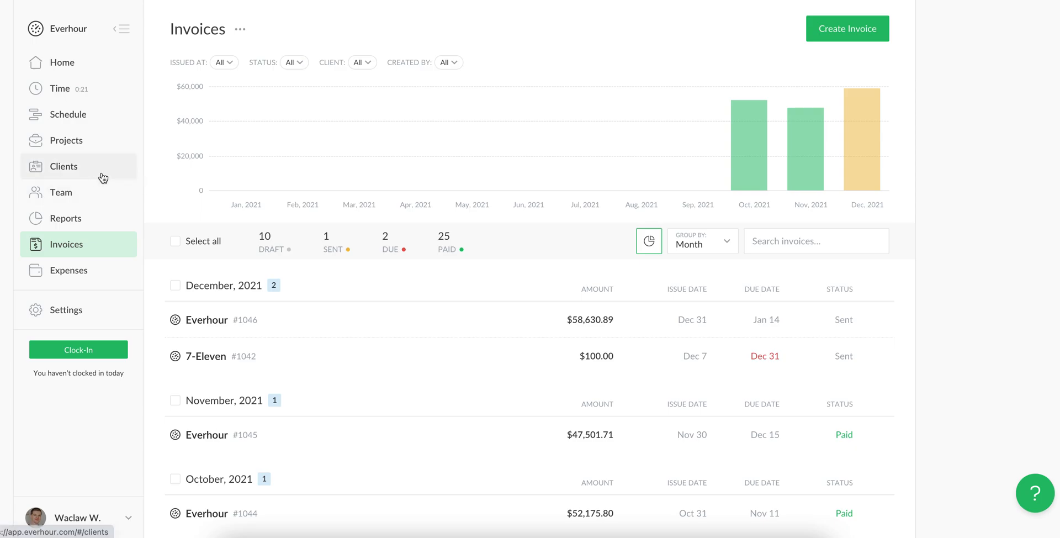
{"action": "mouse_move", "coordinate": [173, 194]}
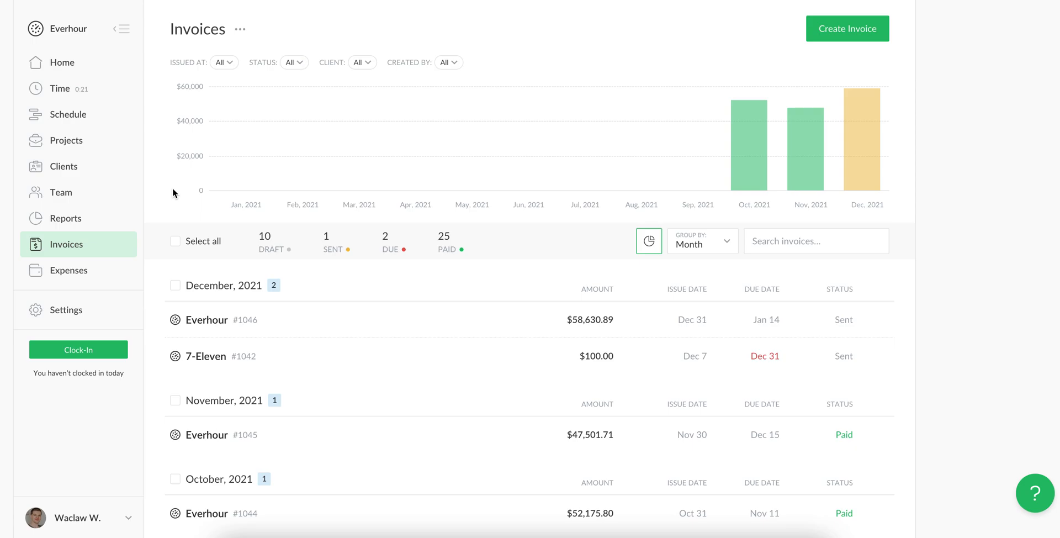
{"action": "mouse_move", "coordinate": [255, 40]}
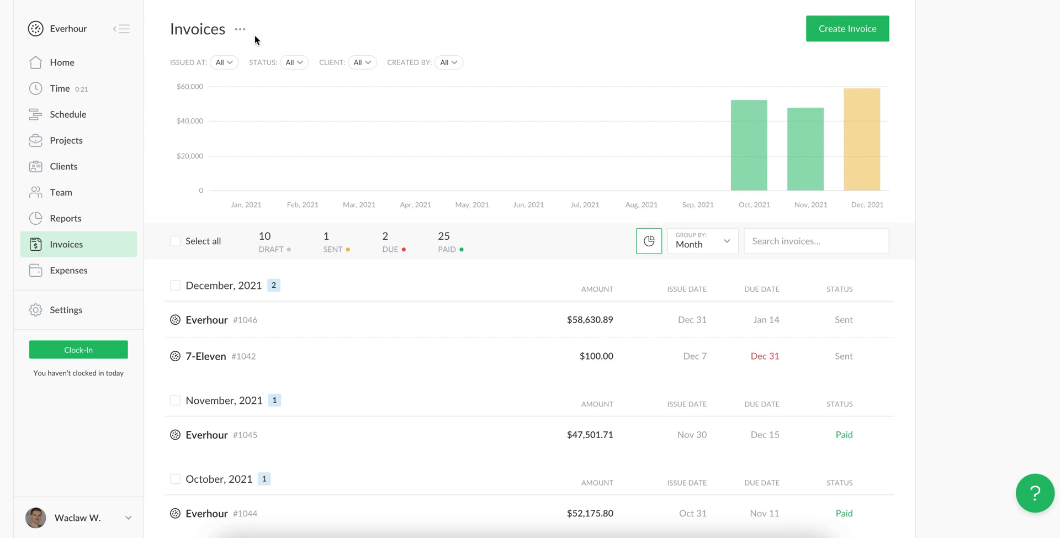
{"action": "mouse_move", "coordinate": [240, 29]}
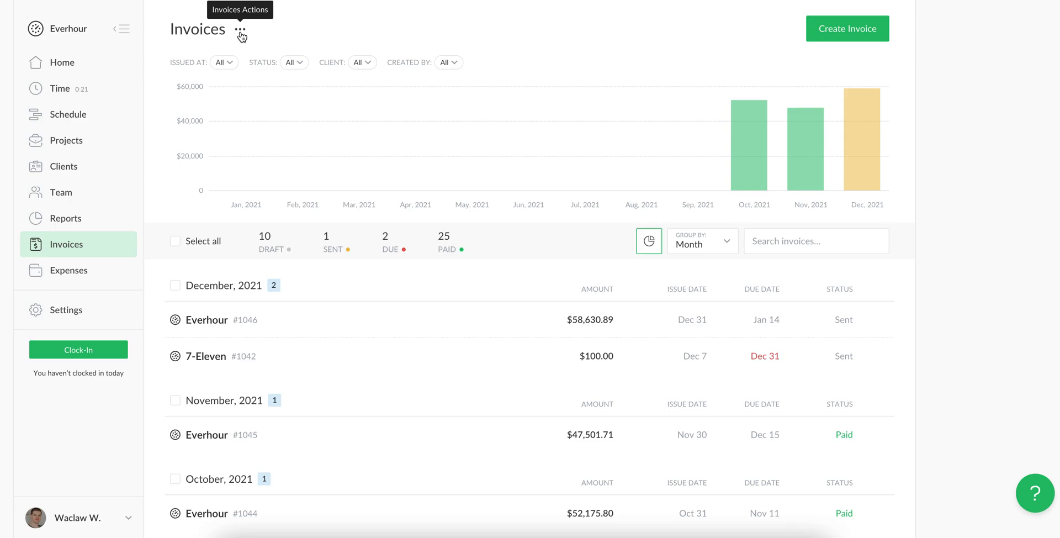
Step: View the invoice default settings and close them without saving
{"action": "left_click", "coordinate": [240, 30]}
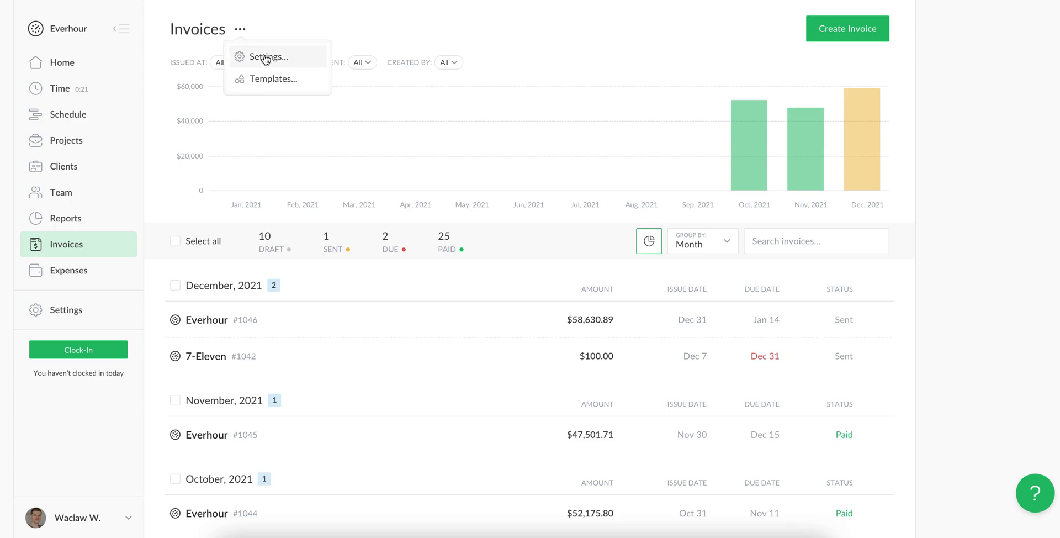
{"action": "mouse_move", "coordinate": [273, 78]}
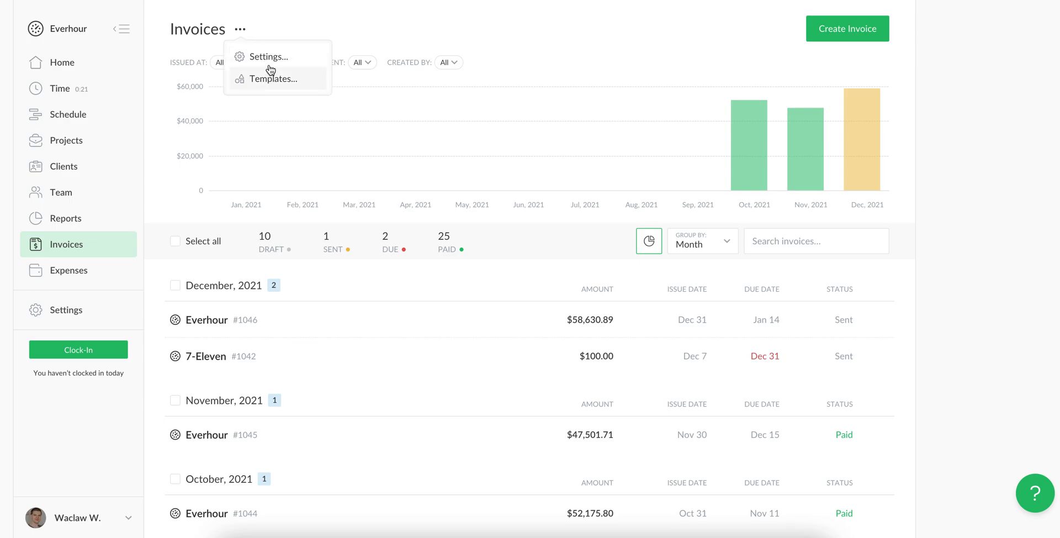
{"action": "left_click", "coordinate": [268, 56]}
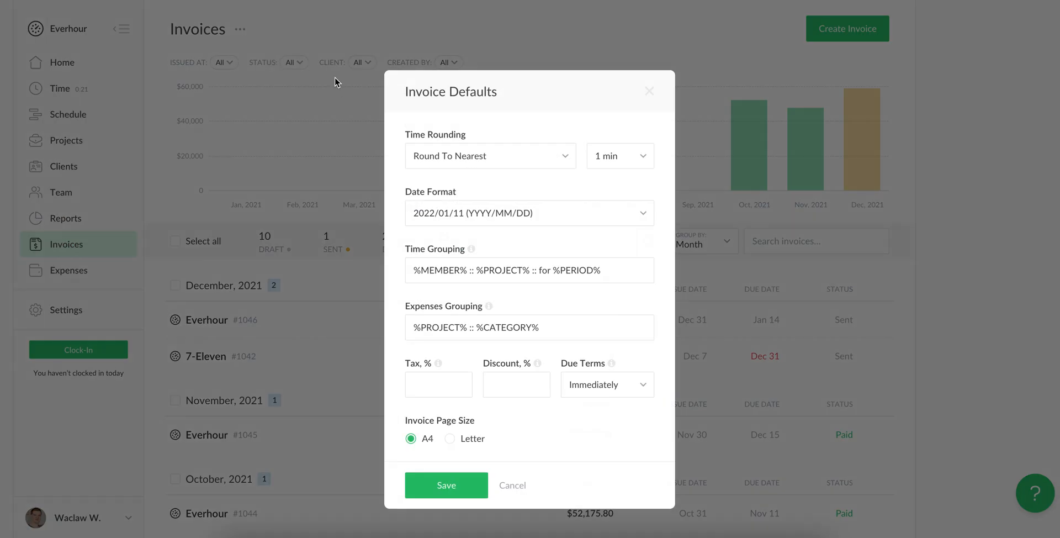
{"action": "mouse_move", "coordinate": [485, 127]}
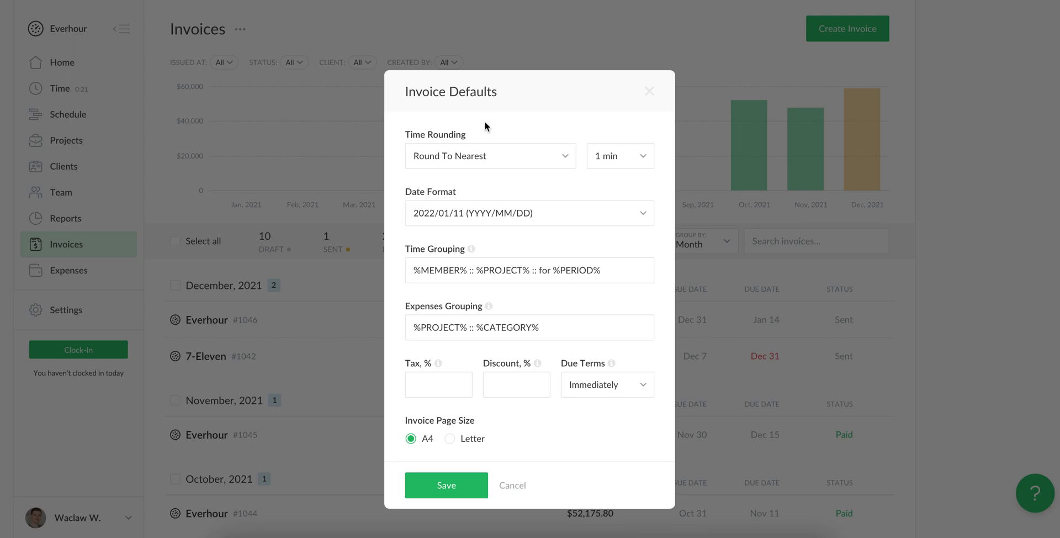
{"action": "mouse_move", "coordinate": [558, 235]}
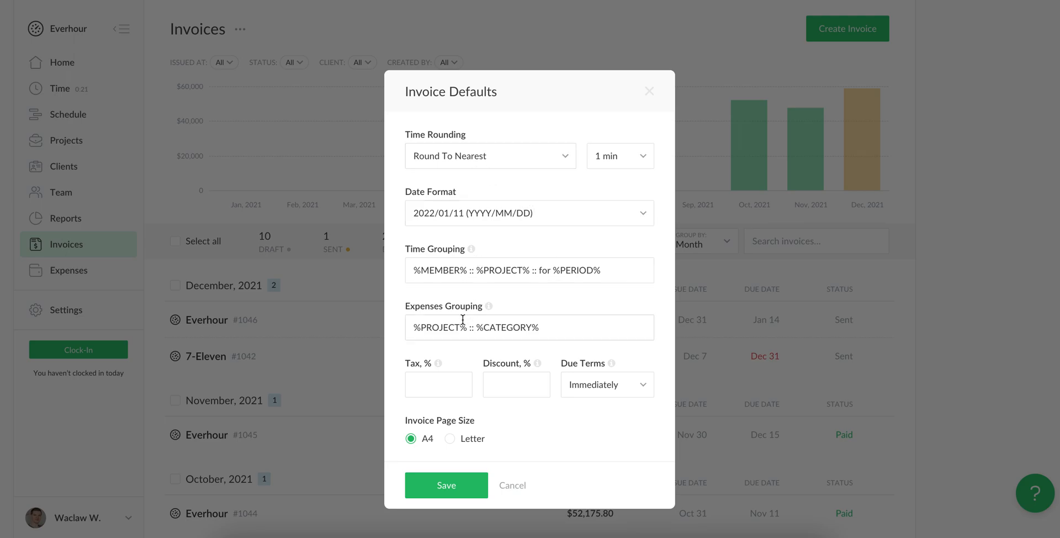
{"action": "mouse_move", "coordinate": [401, 291]}
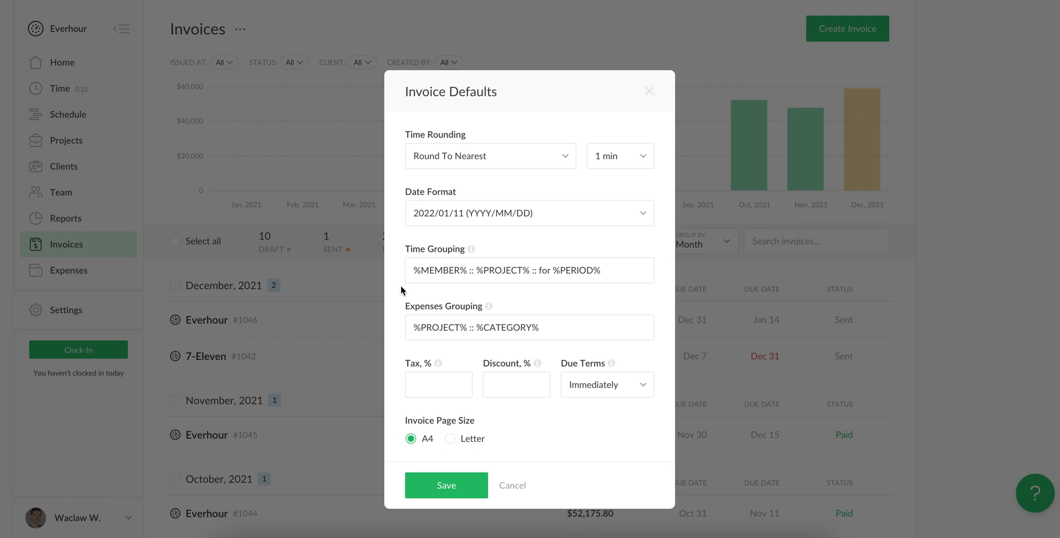
{"action": "mouse_move", "coordinate": [408, 318]}
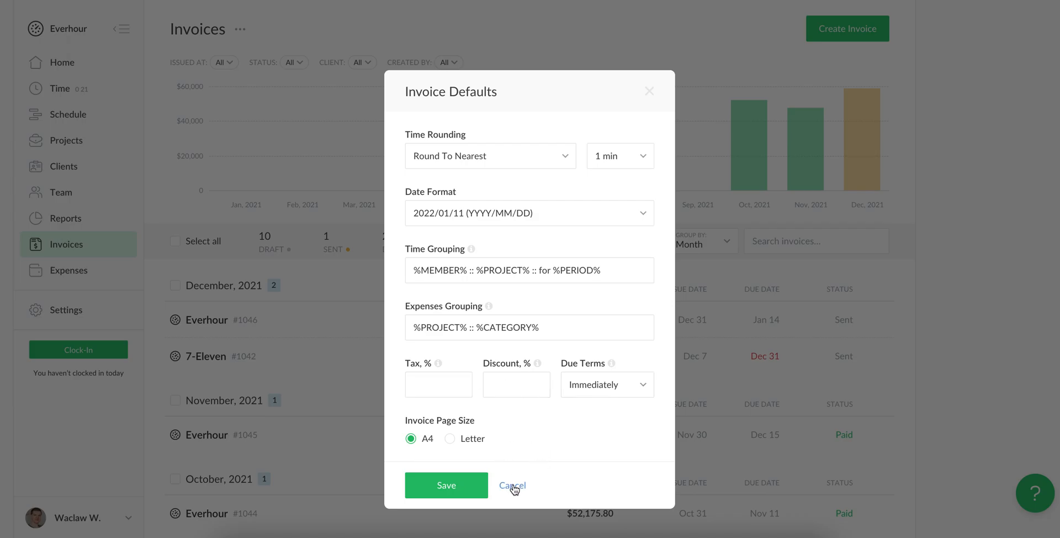
{"action": "left_click", "coordinate": [512, 484]}
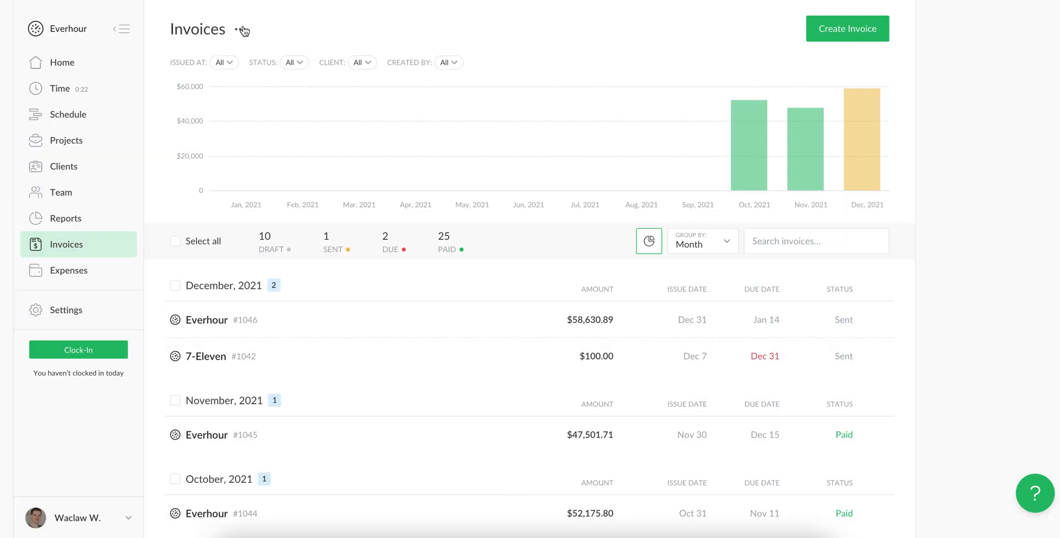
Step: From the invoice templates list, open the Default Invoice Template for editing
{"action": "left_click", "coordinate": [240, 30]}
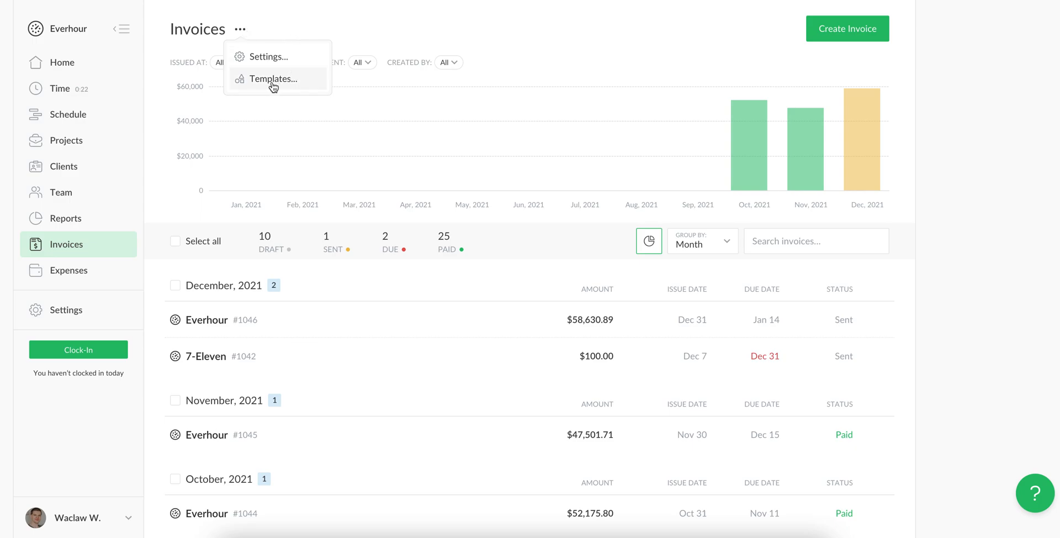
{"action": "left_click", "coordinate": [274, 78]}
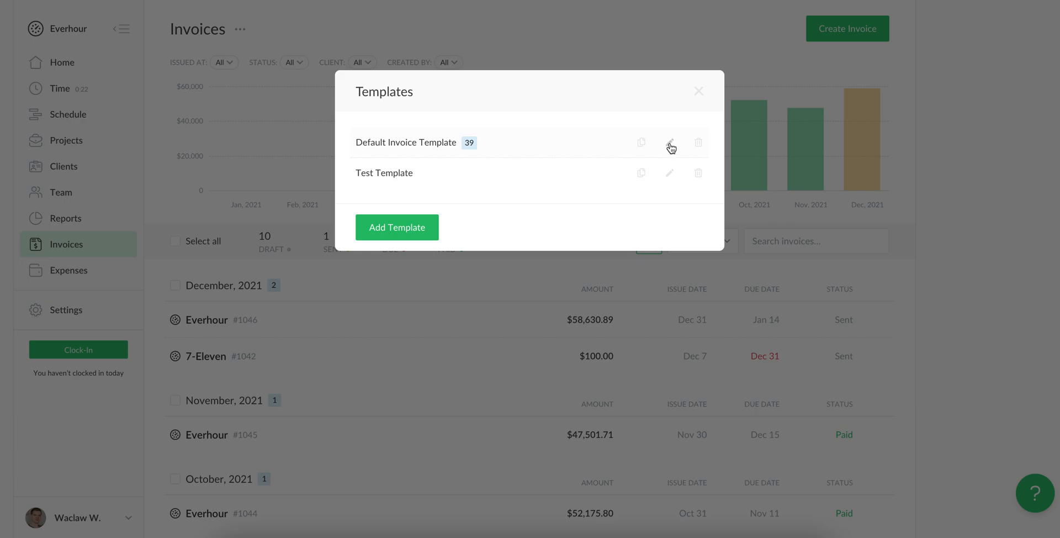
{"action": "left_click", "coordinate": [670, 143]}
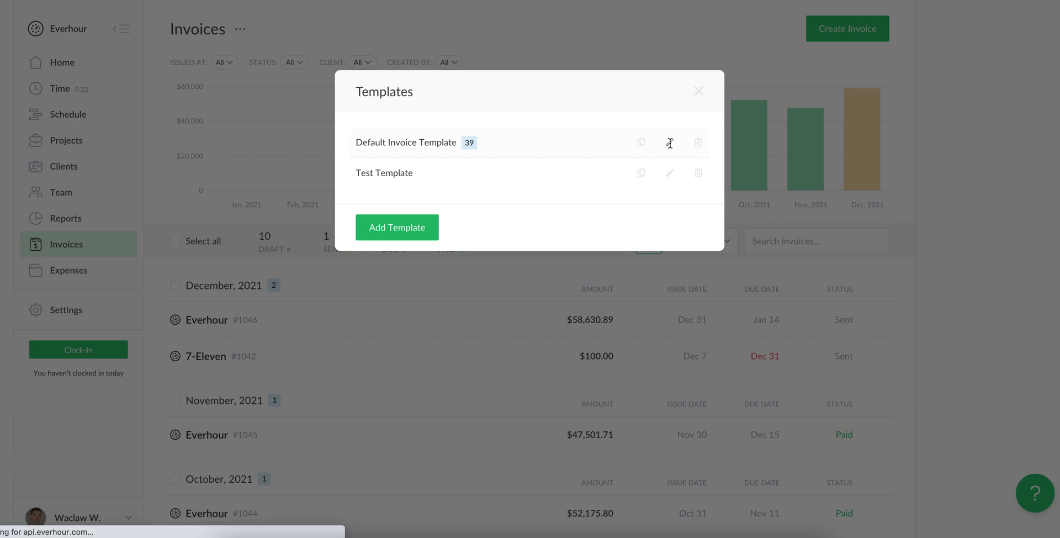
{"action": "left_click", "coordinate": [669, 143]}
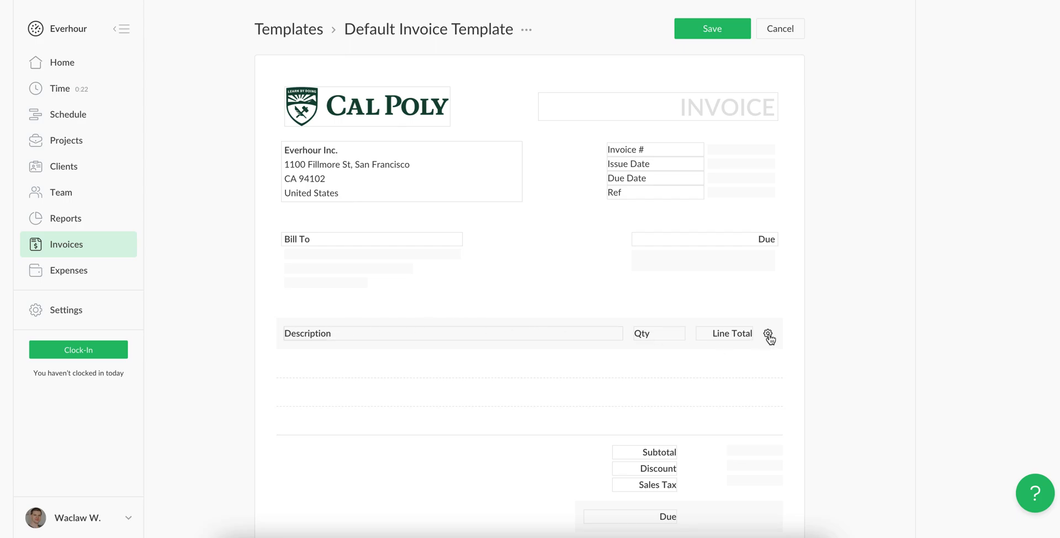
Step: Add a Rate column to the line items, then cancel the template edits
{"action": "left_click", "coordinate": [768, 333]}
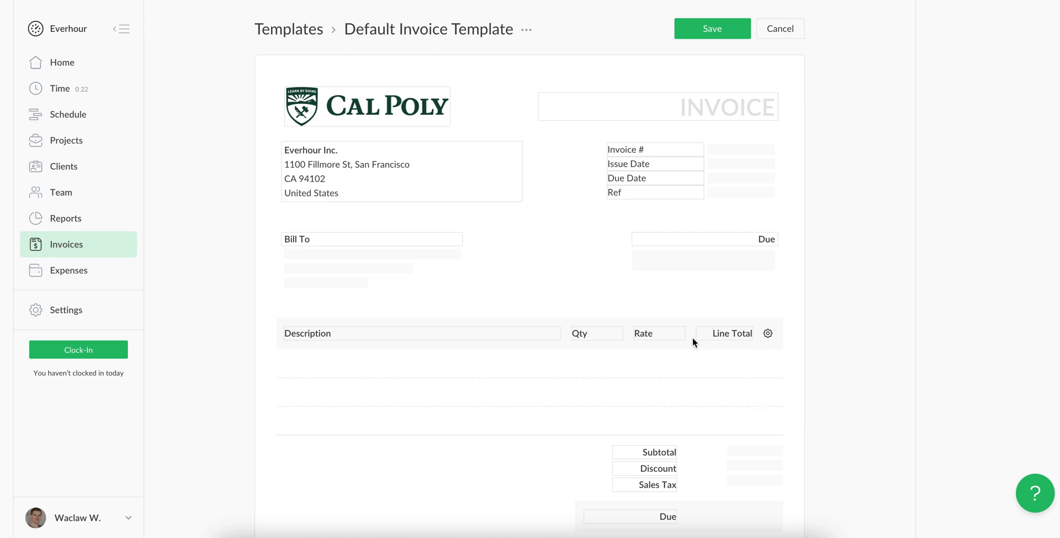
{"action": "mouse_move", "coordinate": [648, 297]}
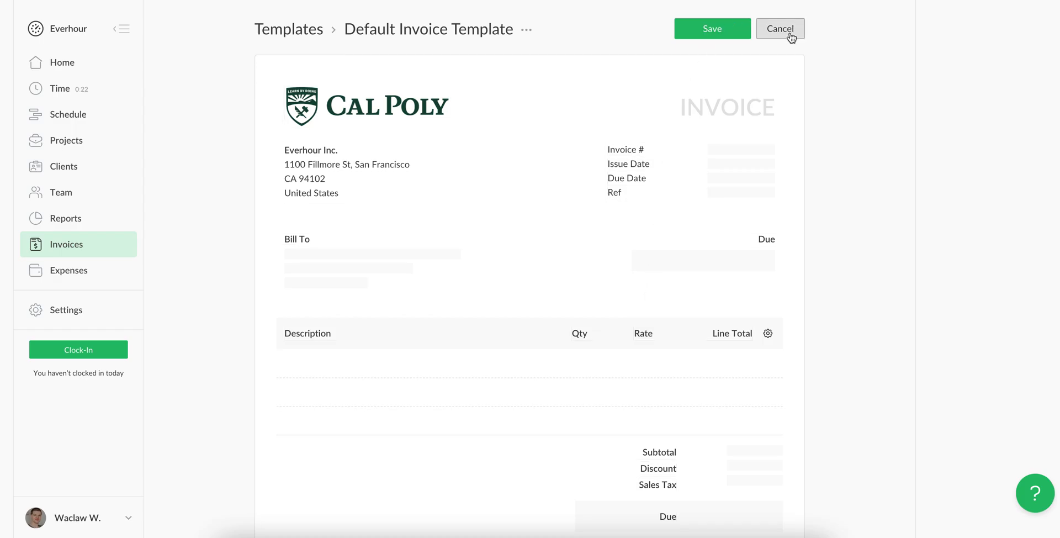
{"action": "left_click", "coordinate": [780, 28]}
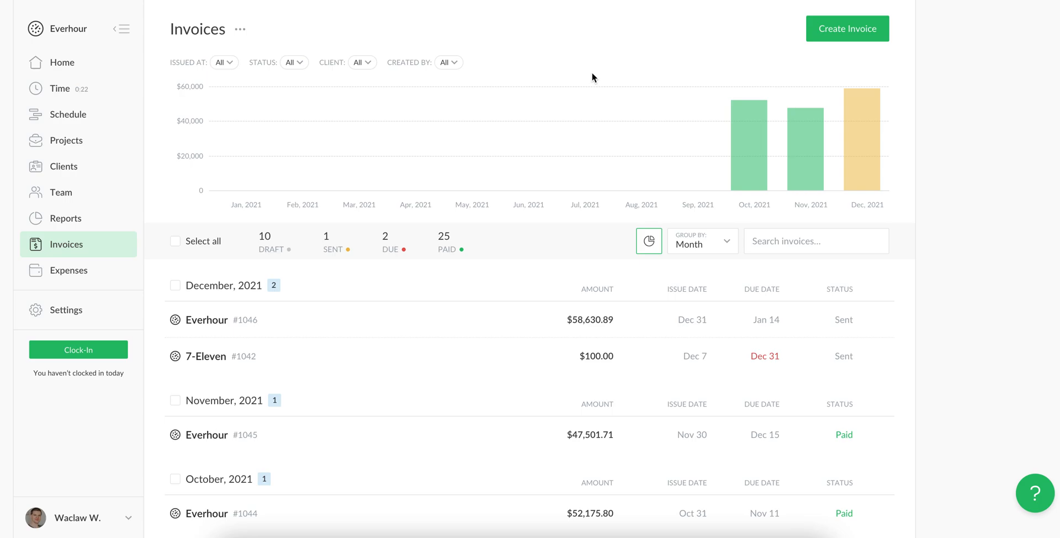
{"action": "mouse_move", "coordinate": [847, 28]}
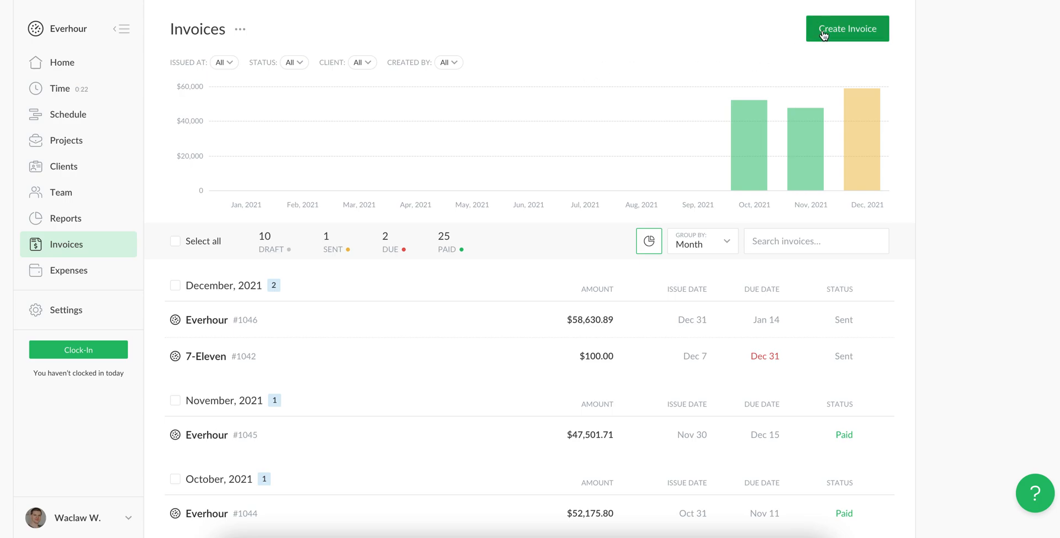
Step: Create a new invoice, keeping Default Invoice Template and billing client Everhour
{"action": "left_click", "coordinate": [846, 29]}
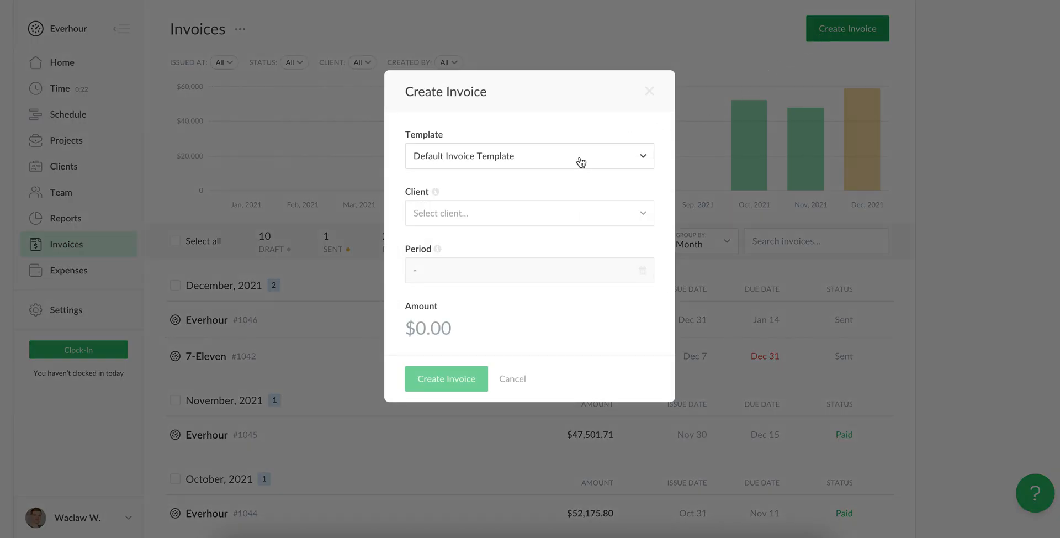
{"action": "left_click", "coordinate": [529, 156]}
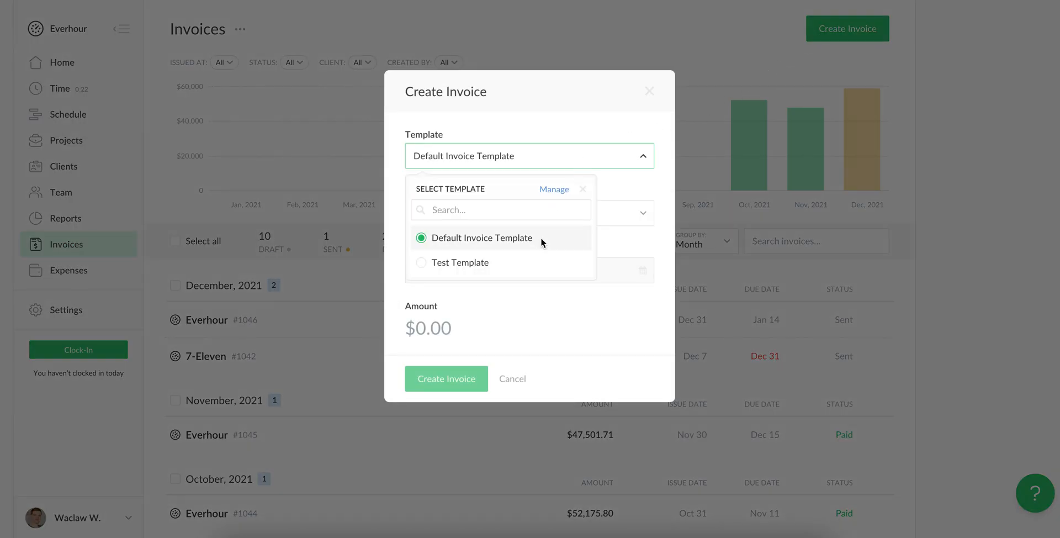
{"action": "left_click", "coordinate": [529, 213]}
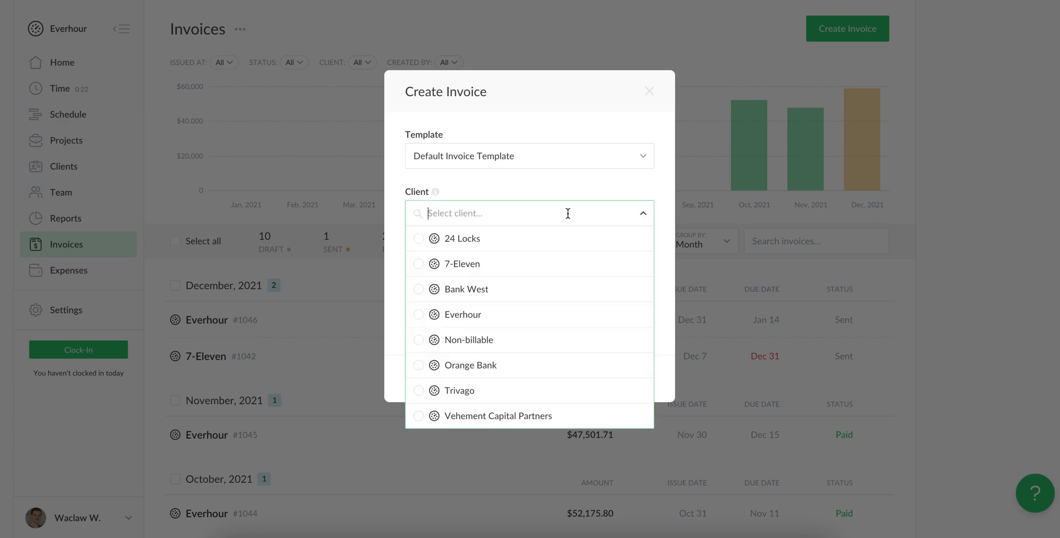
{"action": "left_click", "coordinate": [463, 314]}
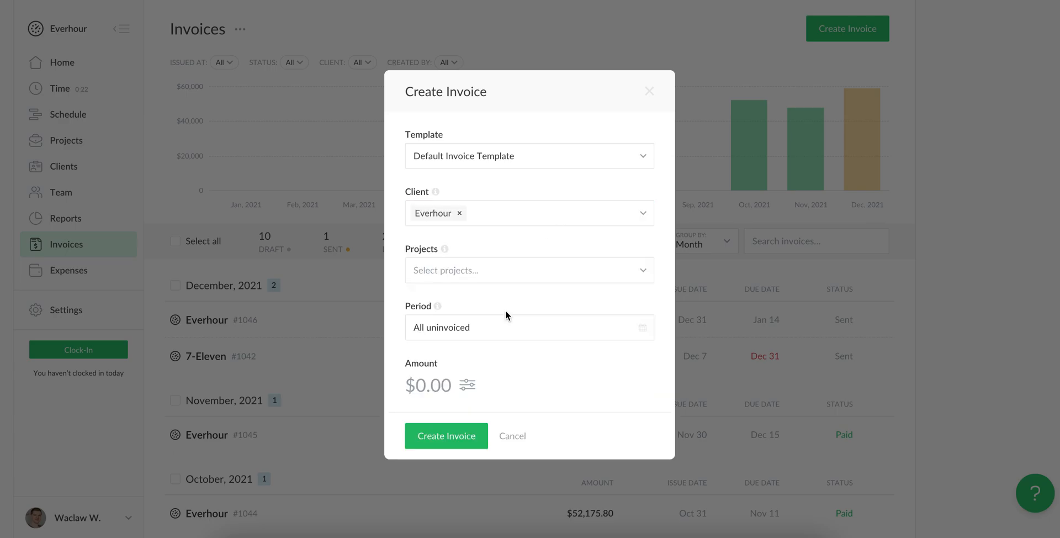
Step: Check Support / Ongoing in the new invoice's Projects dropdown
{"action": "left_click", "coordinate": [529, 270]}
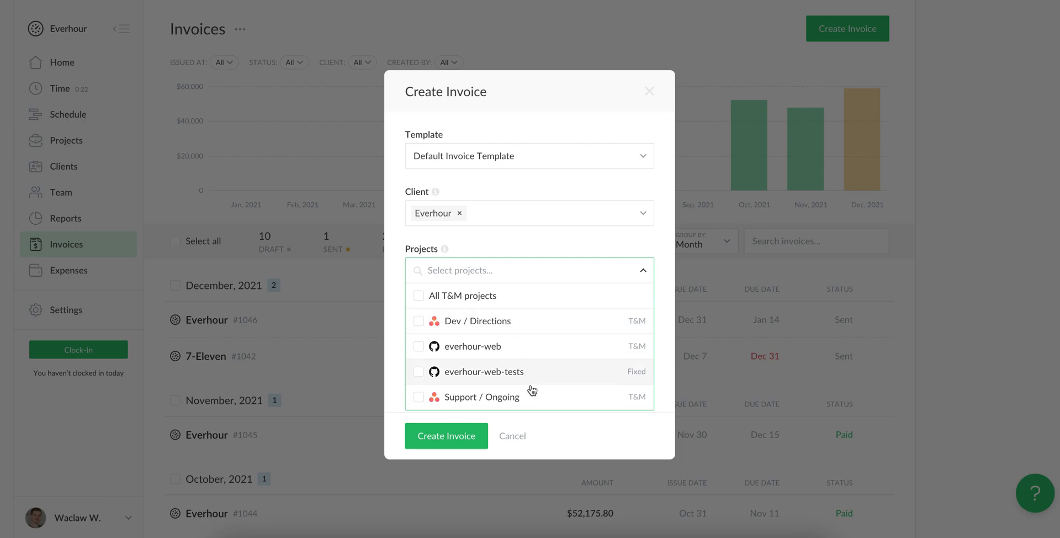
{"action": "mouse_move", "coordinate": [563, 330]}
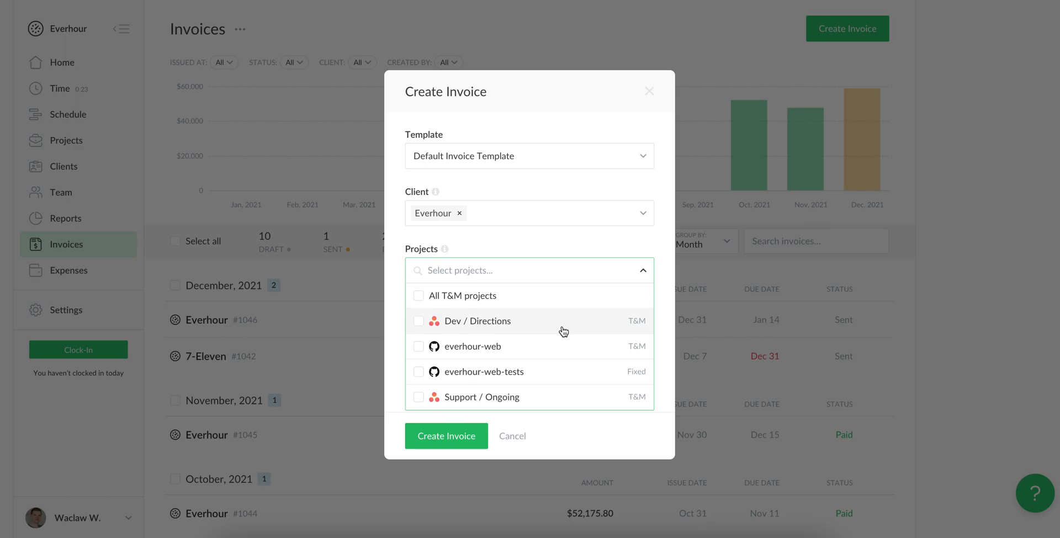
{"action": "mouse_move", "coordinate": [597, 385]}
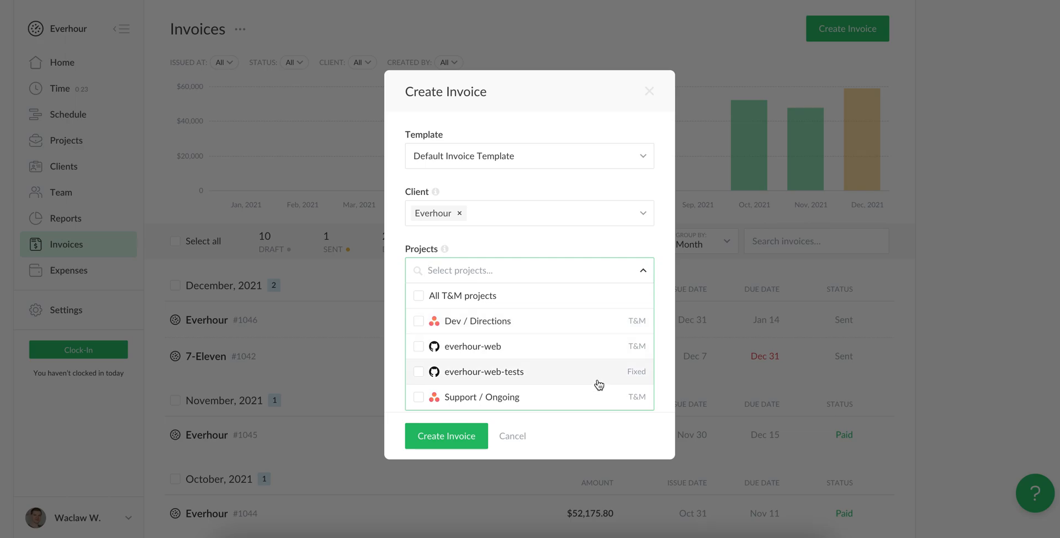
{"action": "mouse_move", "coordinate": [595, 404]}
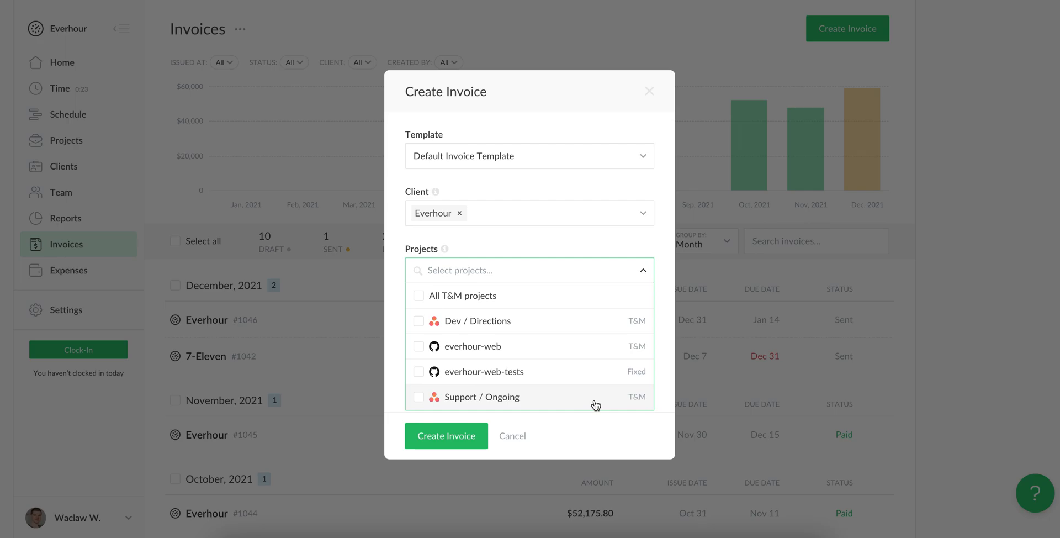
{"action": "mouse_move", "coordinate": [463, 405]}
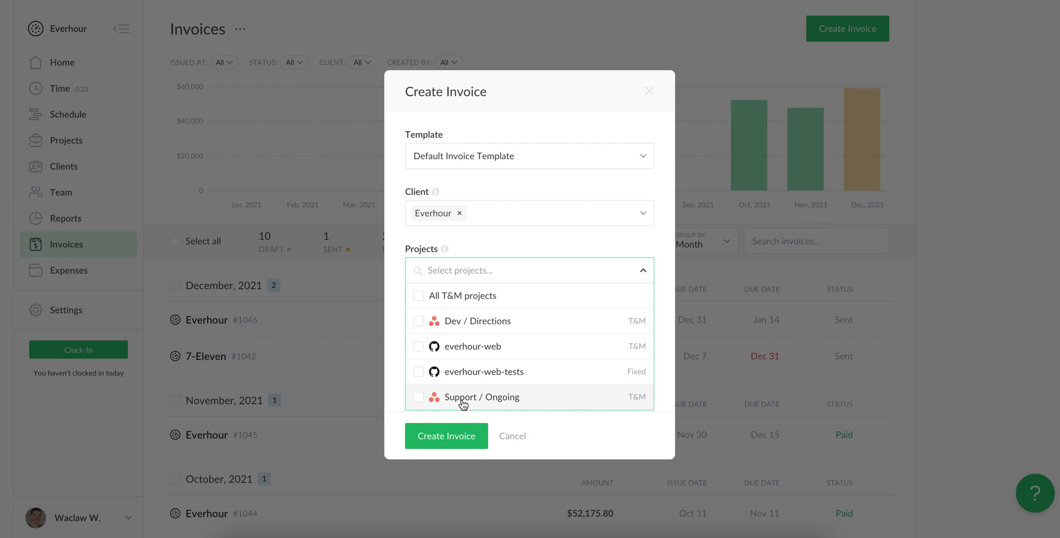
{"action": "left_click", "coordinate": [418, 397]}
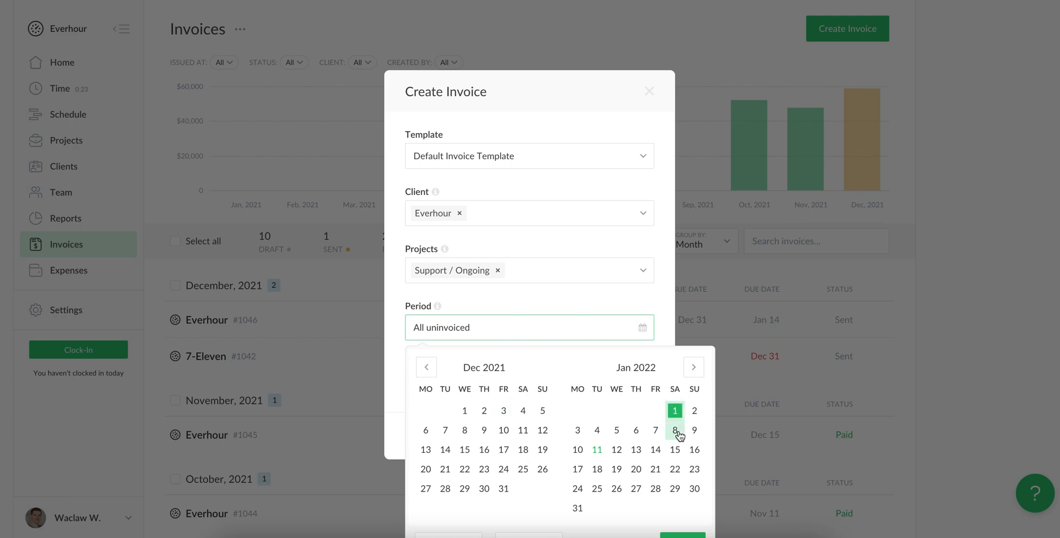
Step: End the period on Jan 8 and toggle amount inclusions to bill tracked time ($332,353.37)
{"action": "left_click", "coordinate": [675, 430]}
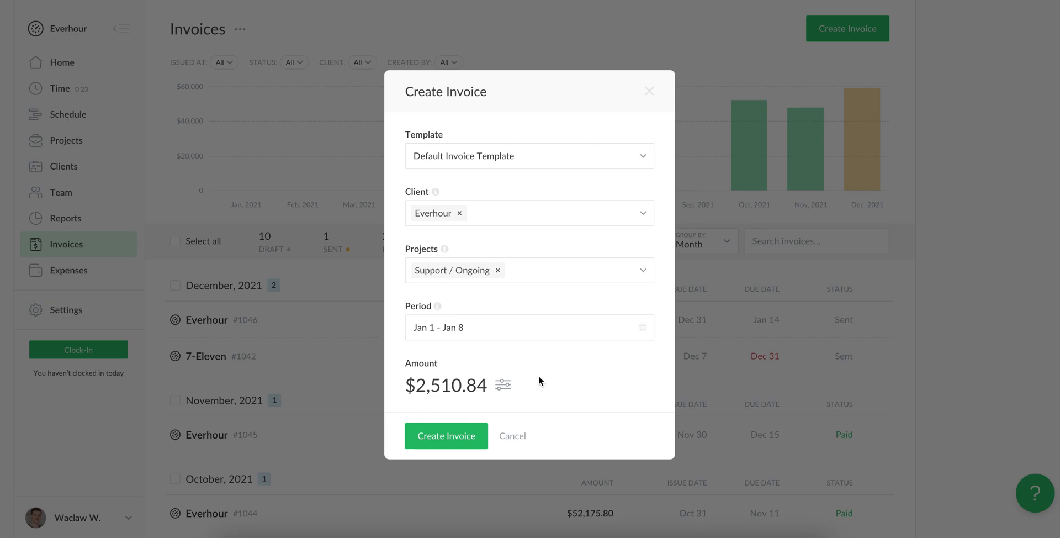
{"action": "mouse_move", "coordinate": [503, 385]}
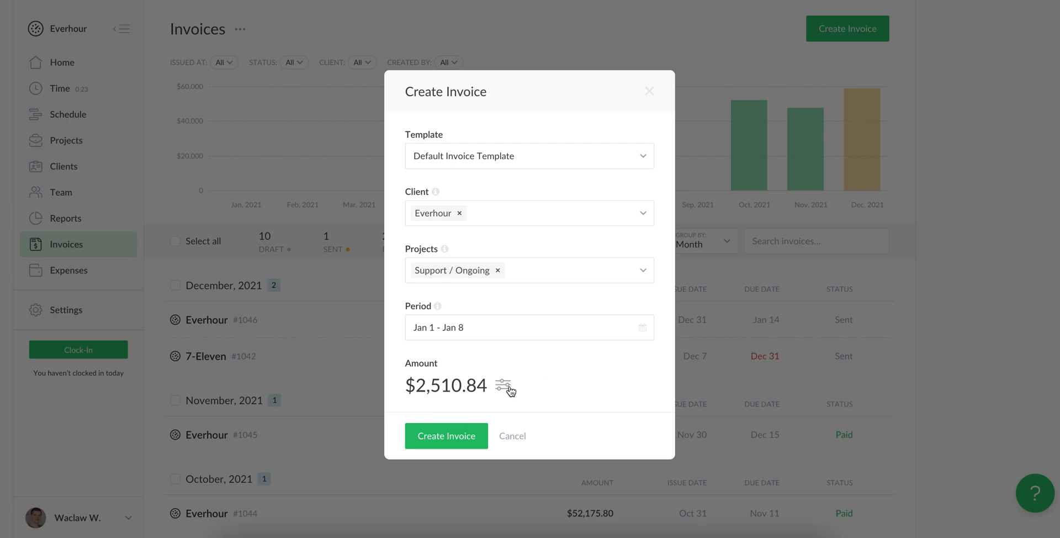
{"action": "left_click", "coordinate": [503, 386]}
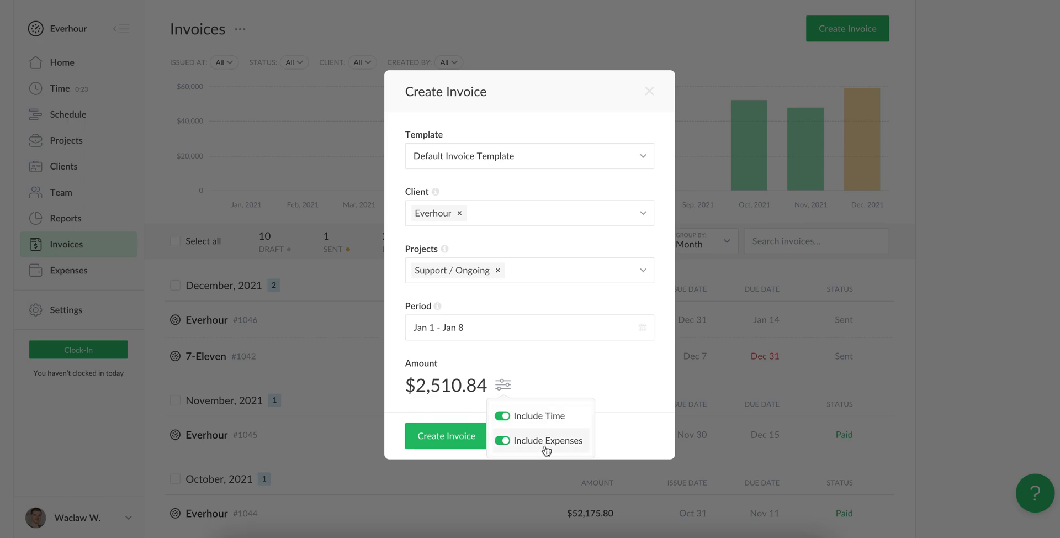
{"action": "left_click", "coordinate": [502, 441]}
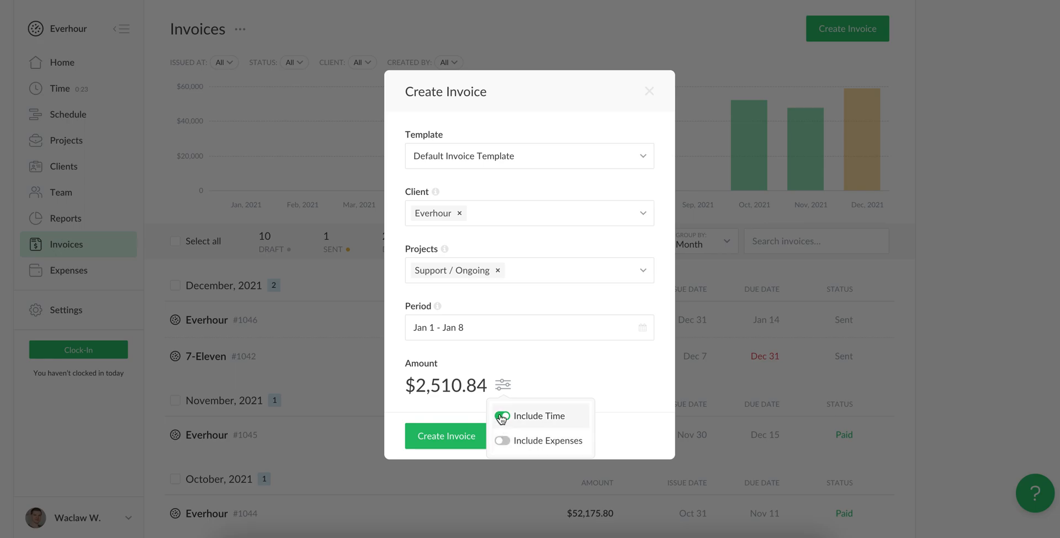
{"action": "left_click", "coordinate": [502, 416]}
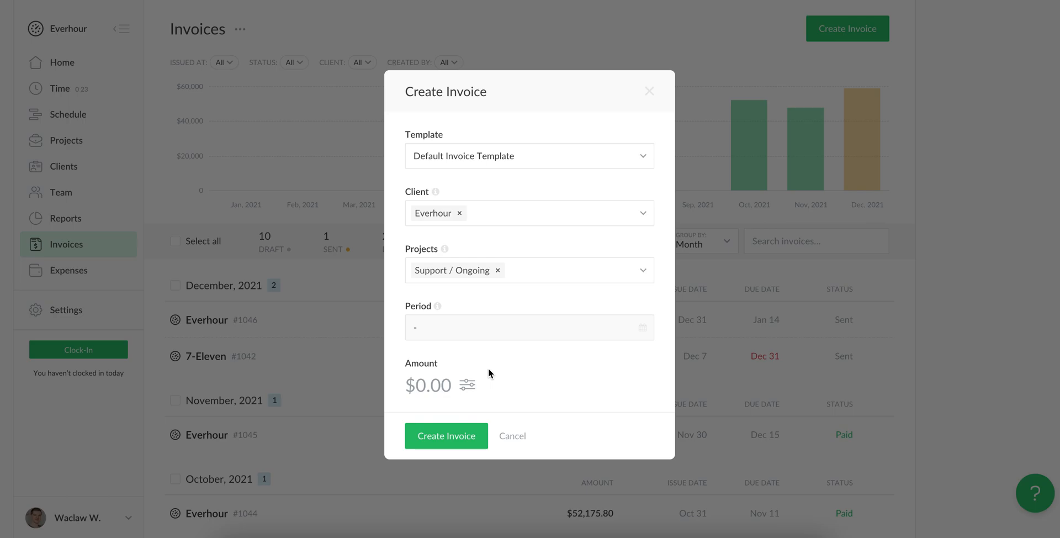
{"action": "mouse_move", "coordinate": [455, 366]}
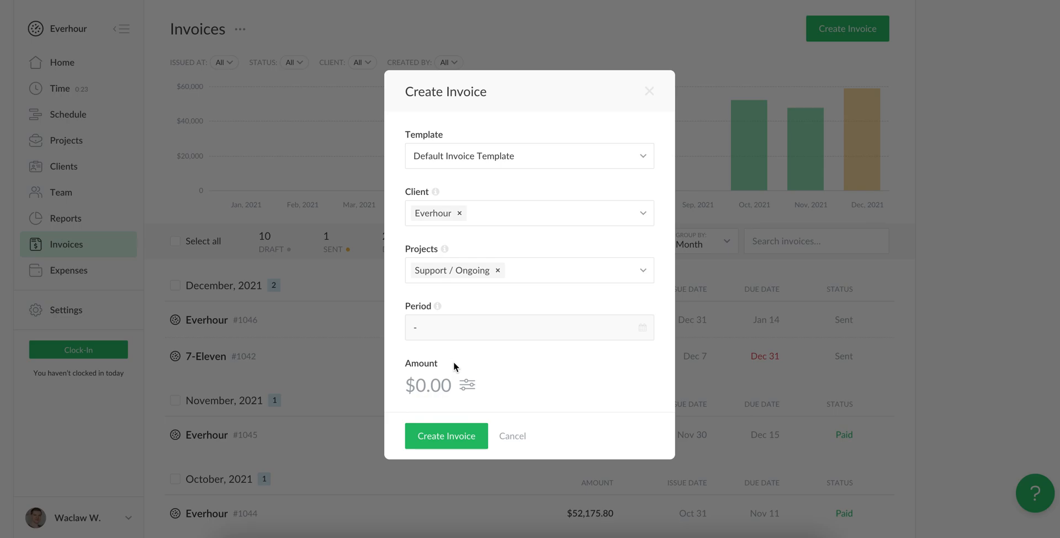
{"action": "mouse_move", "coordinate": [468, 385]}
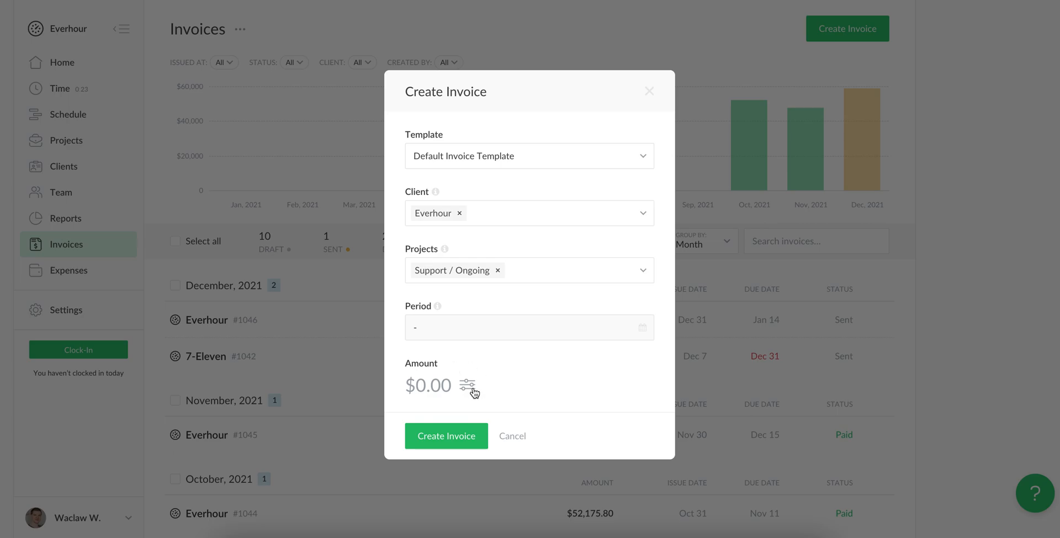
{"action": "left_click", "coordinate": [468, 385]}
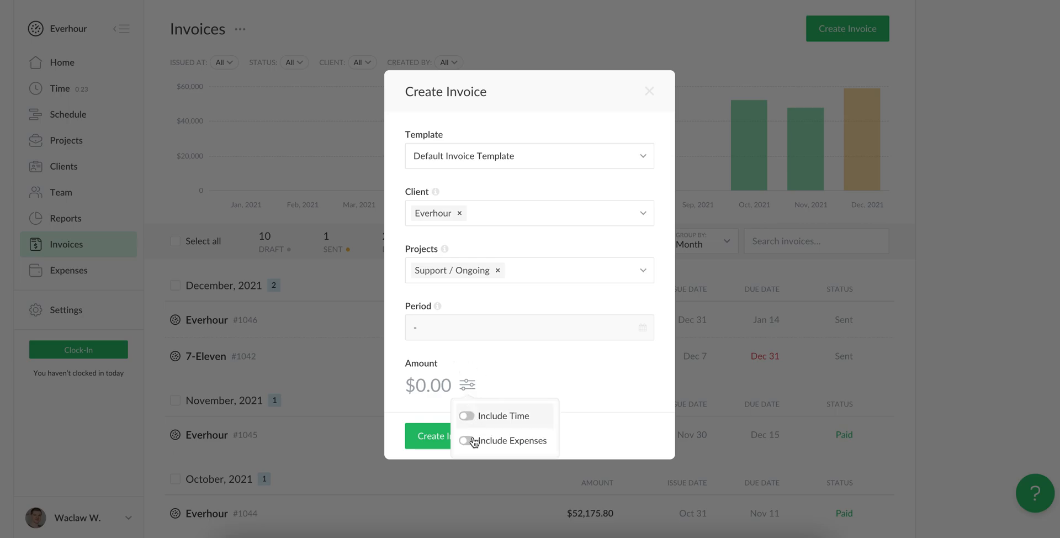
{"action": "left_click", "coordinate": [466, 415]}
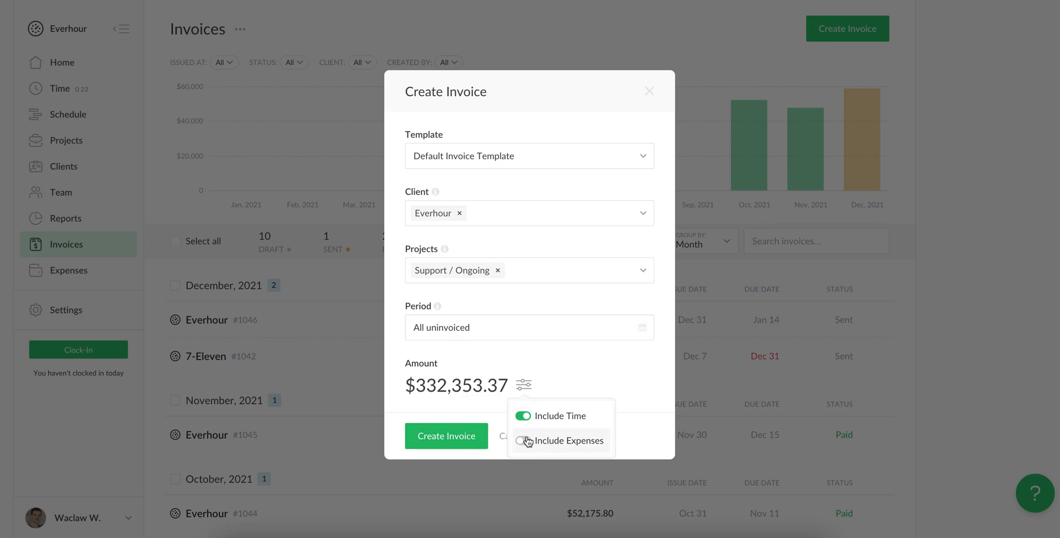
{"action": "left_click", "coordinate": [529, 328]}
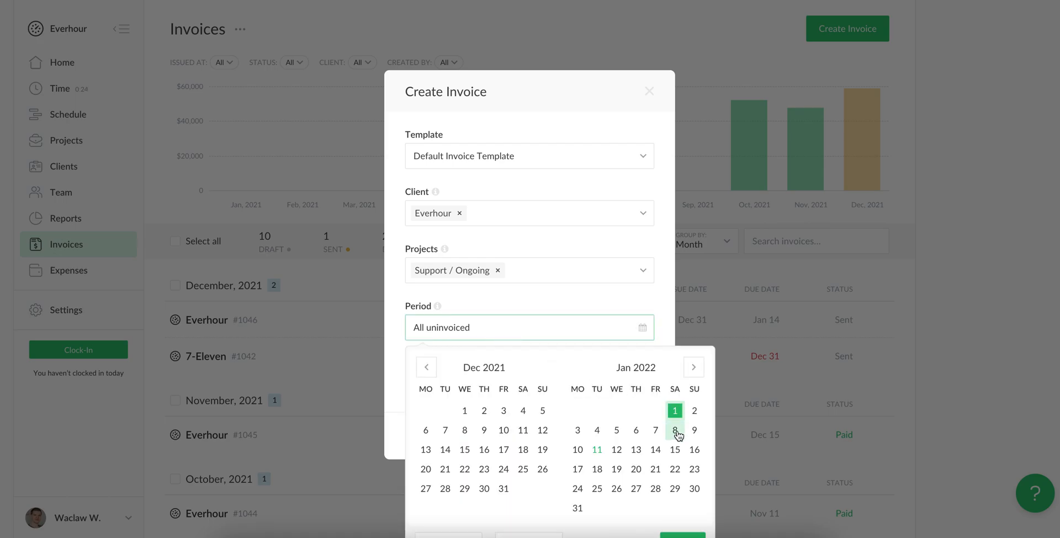
Step: Pick Jan 8 as period end and create invoice 1047 totalling $2,510.84
{"action": "left_click", "coordinate": [674, 430]}
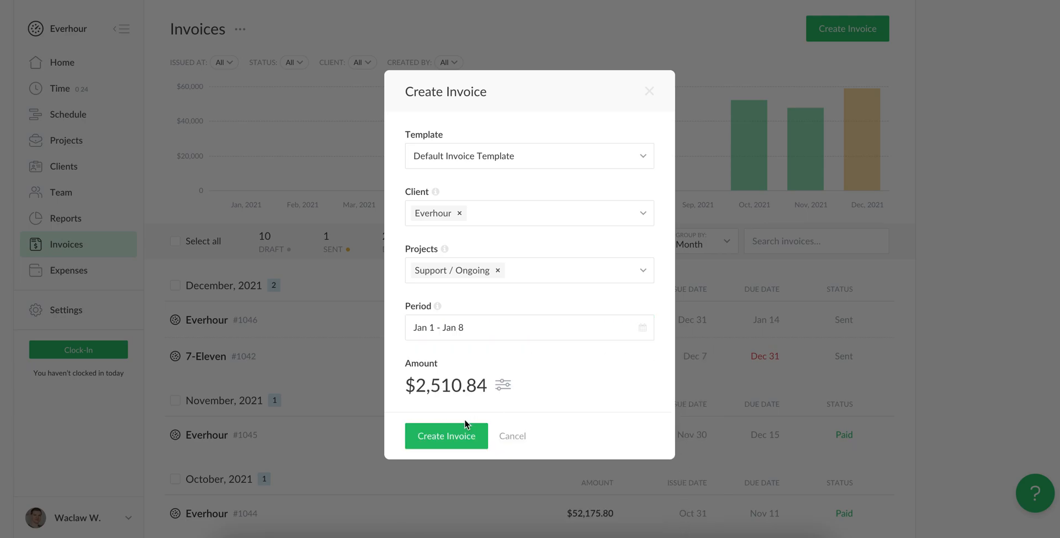
{"action": "left_click", "coordinate": [446, 436]}
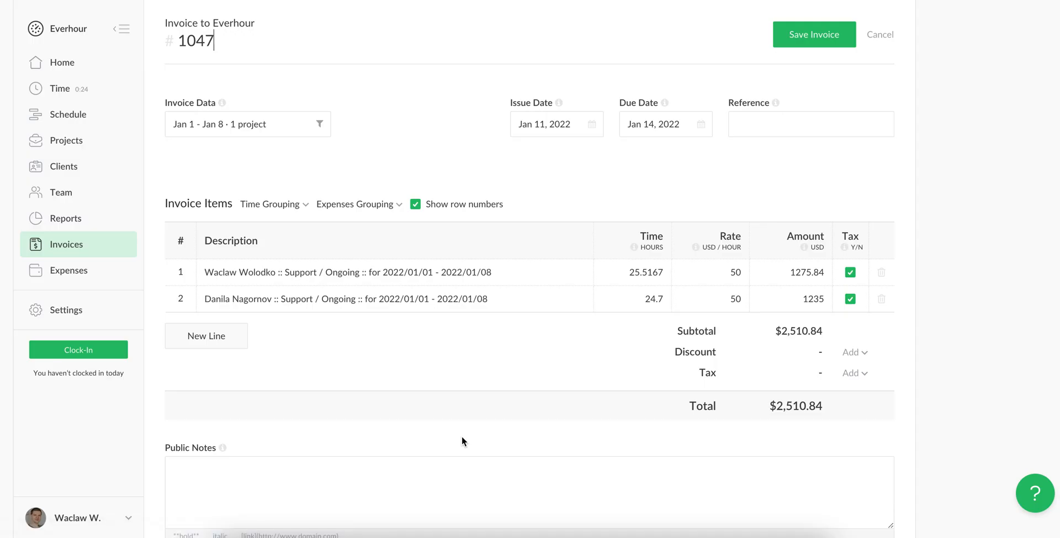
{"action": "mouse_move", "coordinate": [388, 365]}
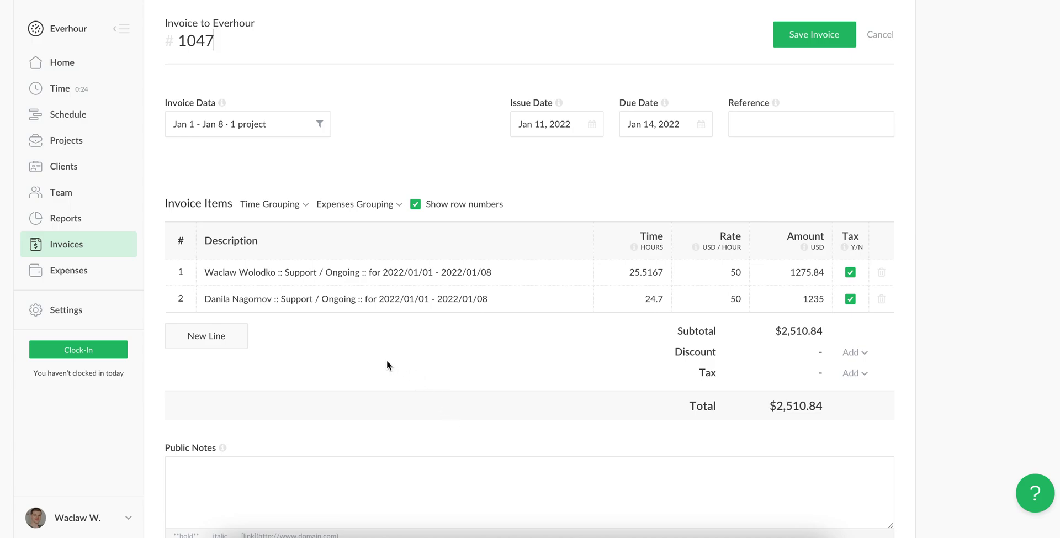
{"action": "mouse_move", "coordinate": [352, 371]}
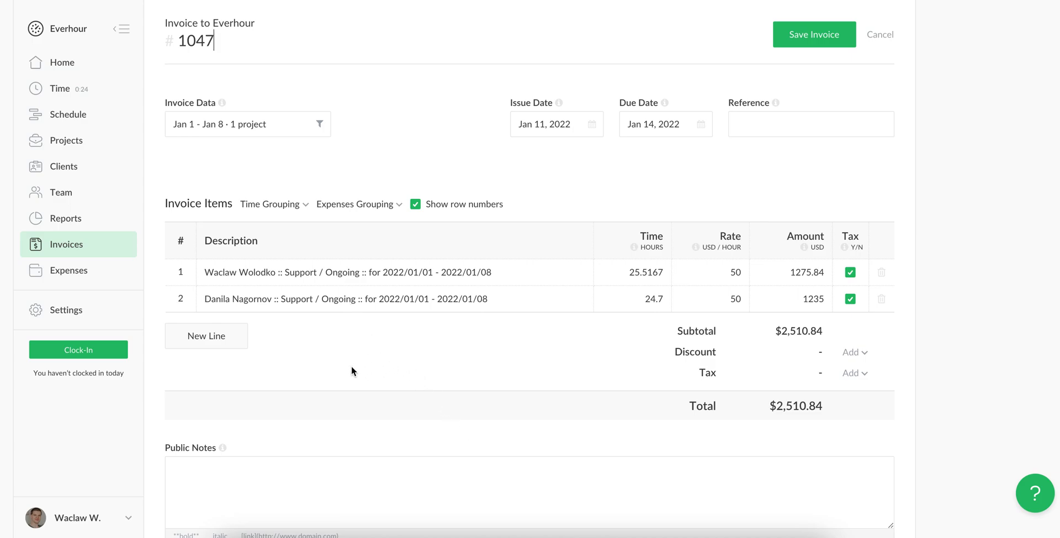
{"action": "left_click", "coordinate": [270, 203]}
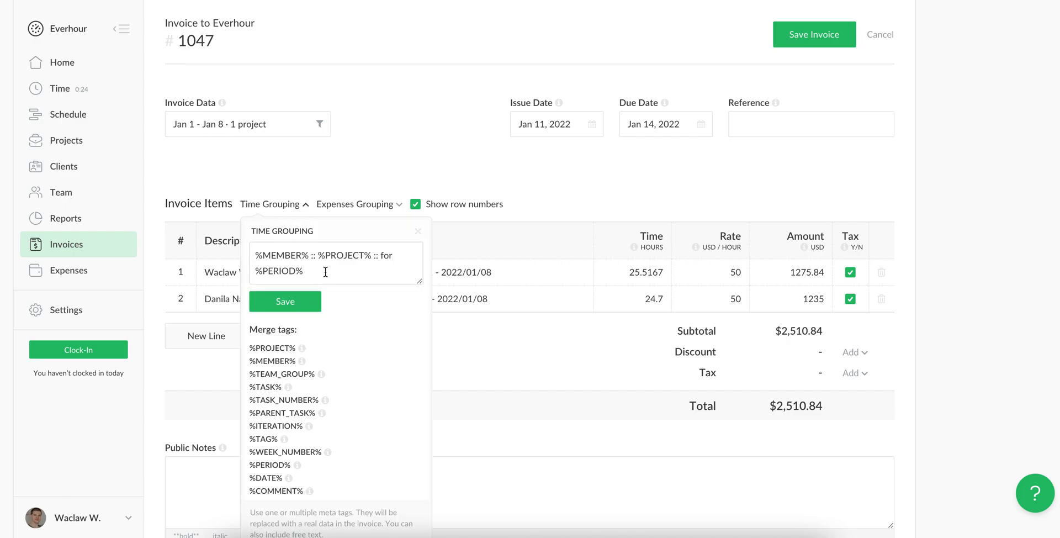
{"action": "mouse_move", "coordinate": [265, 398]}
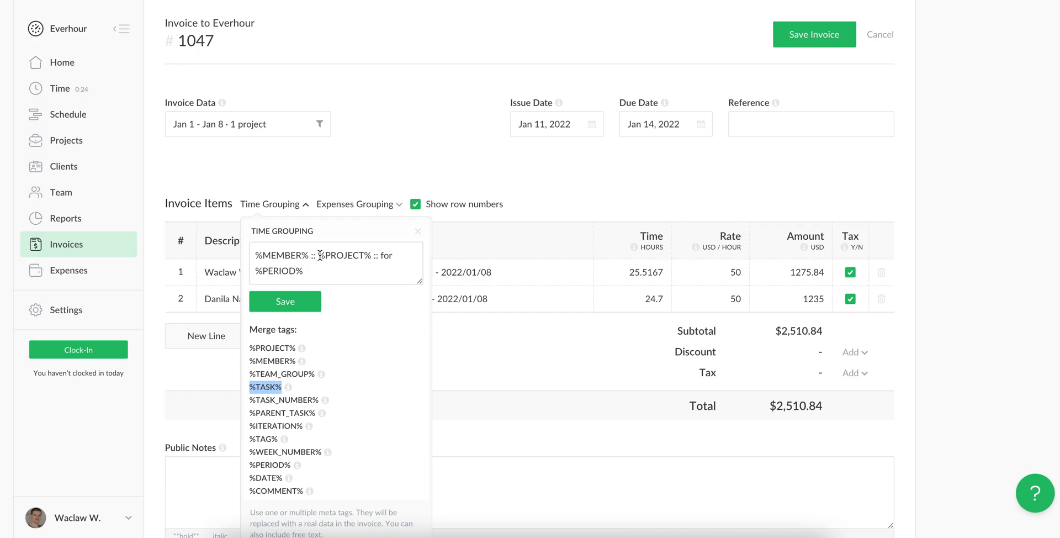
Step: Change the line description template to %TASK% and %TAG%, giving seven lines ($2,510.86)
{"action": "double_click", "coordinate": [343, 255]}
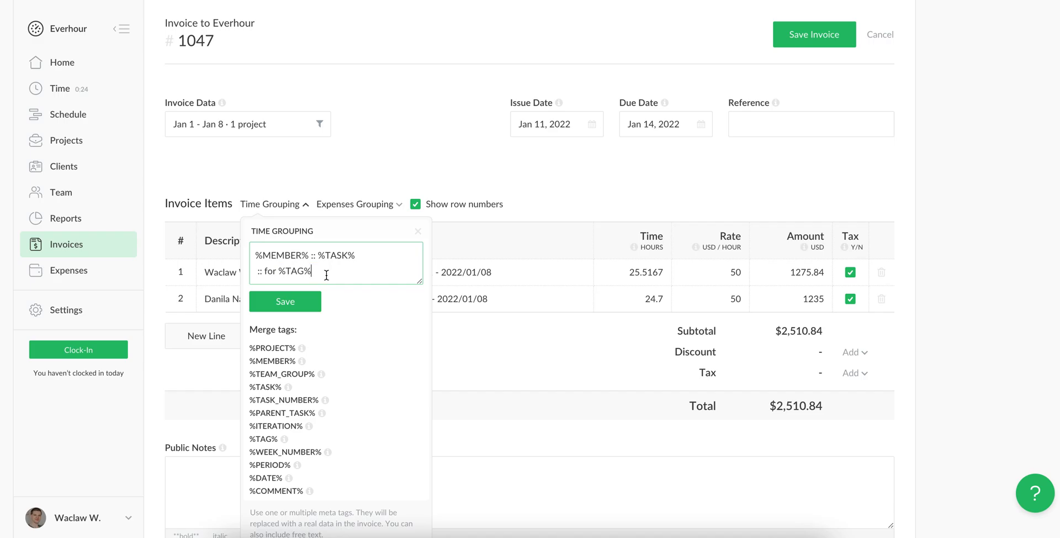
{"action": "left_click", "coordinate": [285, 301]}
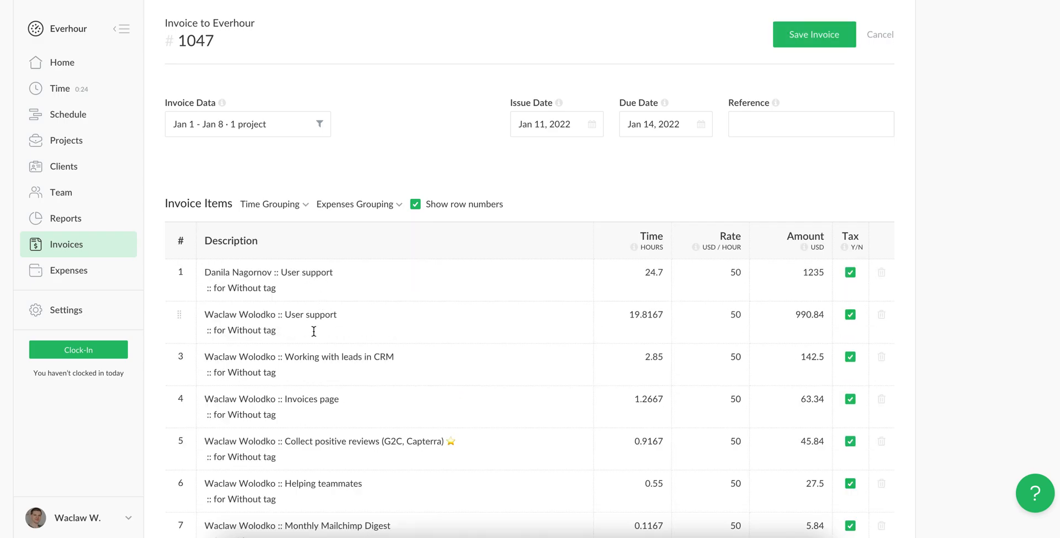
{"action": "scroll", "scroll_direction": "down", "scroll_amount": 3}
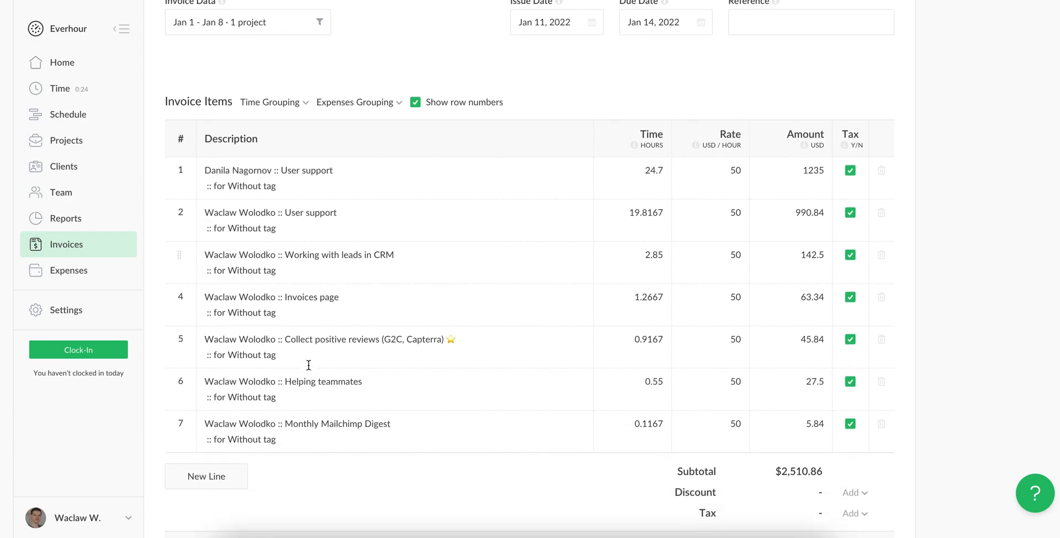
Step: Edit the first line's description so it ends with "for Without - low"
{"action": "scroll", "scroll_direction": "down", "scroll_amount": 3}
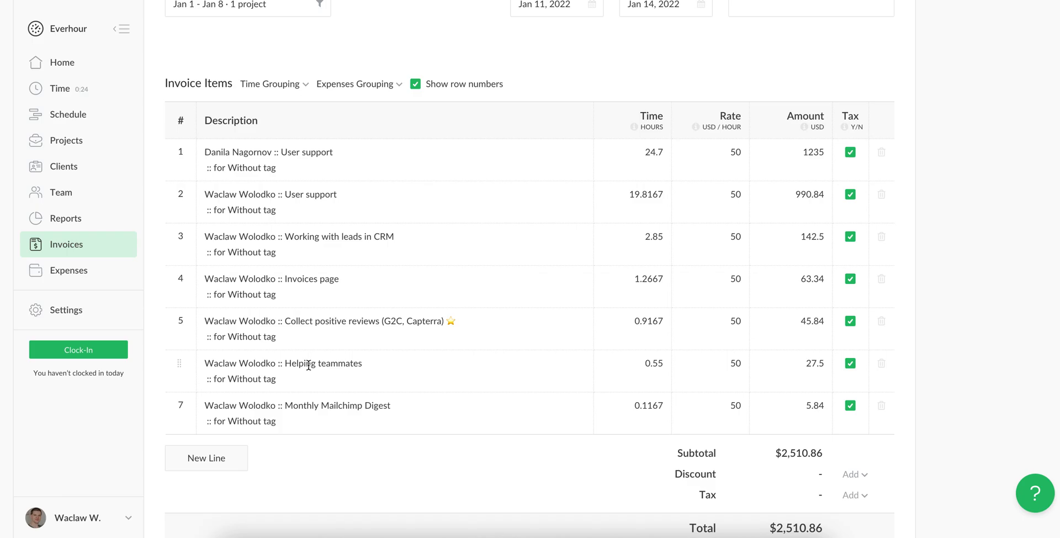
{"action": "left_click", "coordinate": [304, 160]}
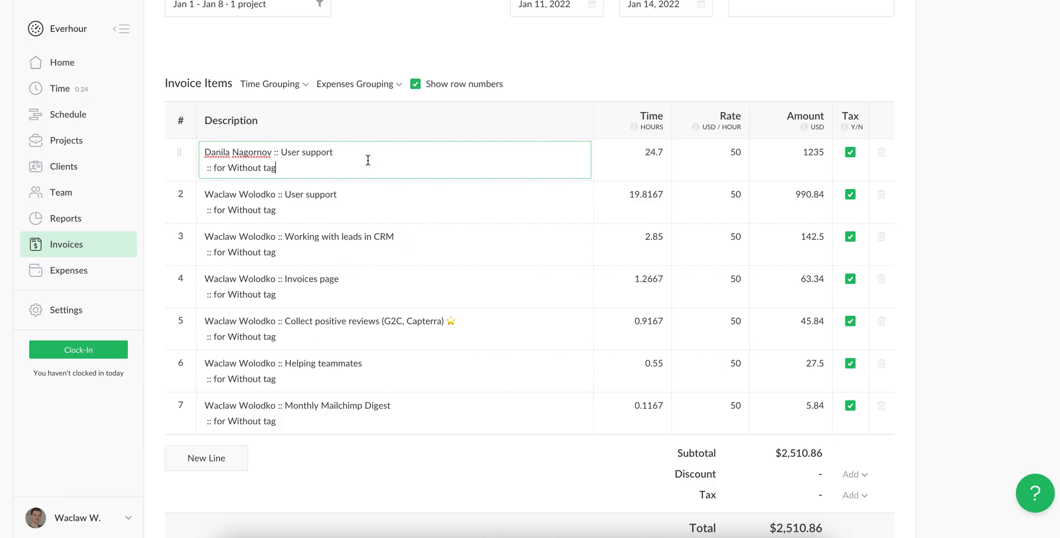
{"action": "type", "text": "f"}
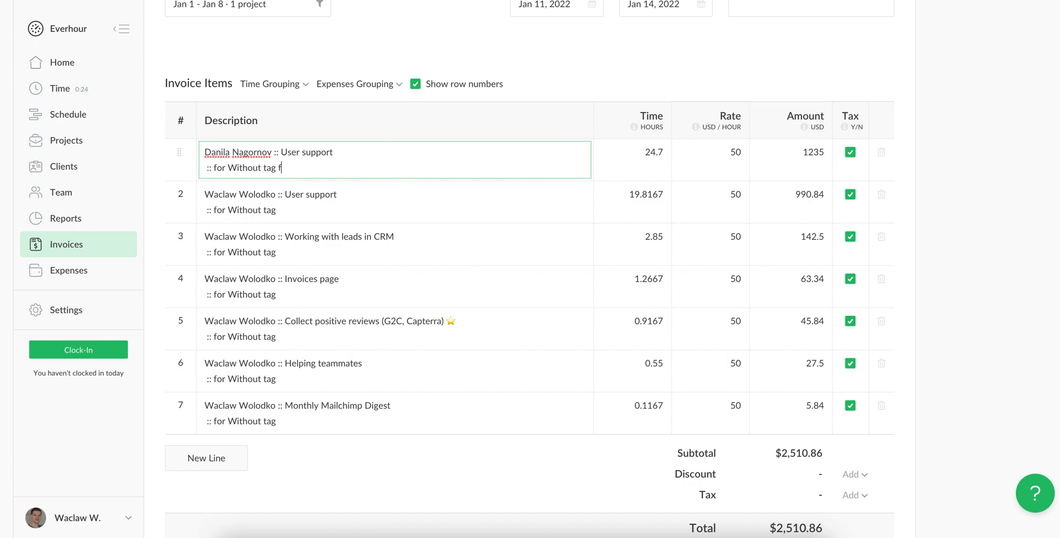
{"action": "type", "text": "ree"}
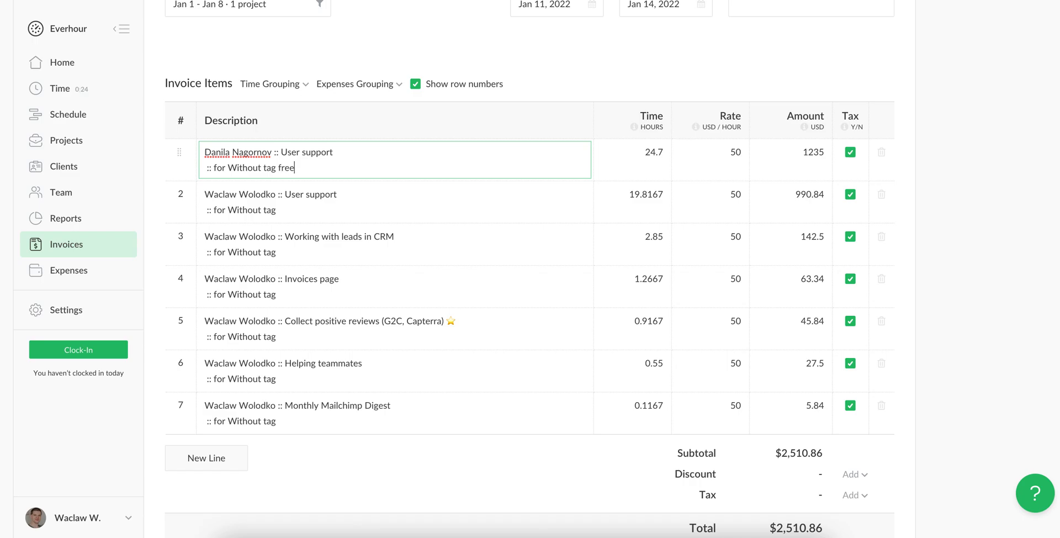
{"action": "key", "text": "BackSpace"}
{"action": "type", "text": "-"}
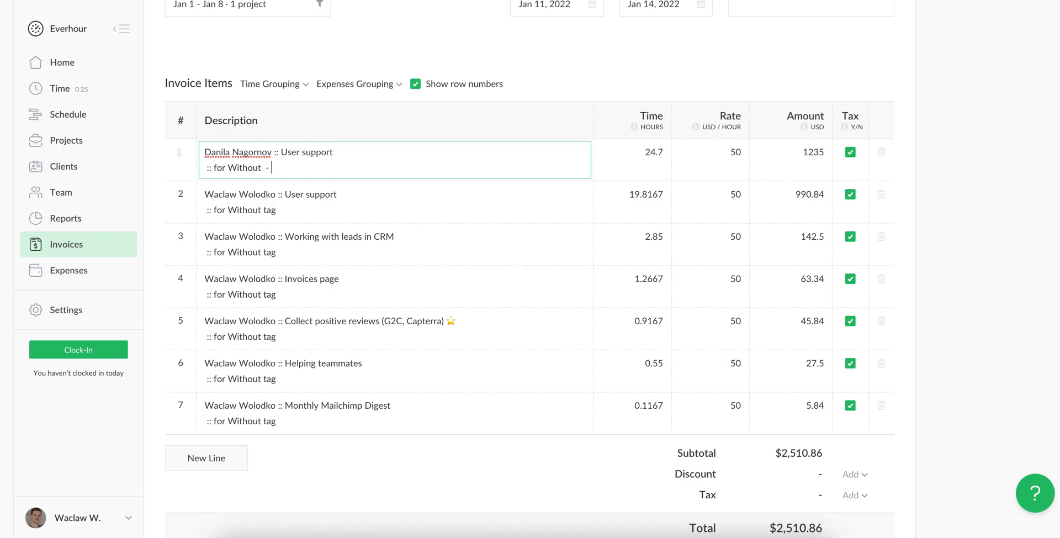
{"action": "type", "text": "low"}
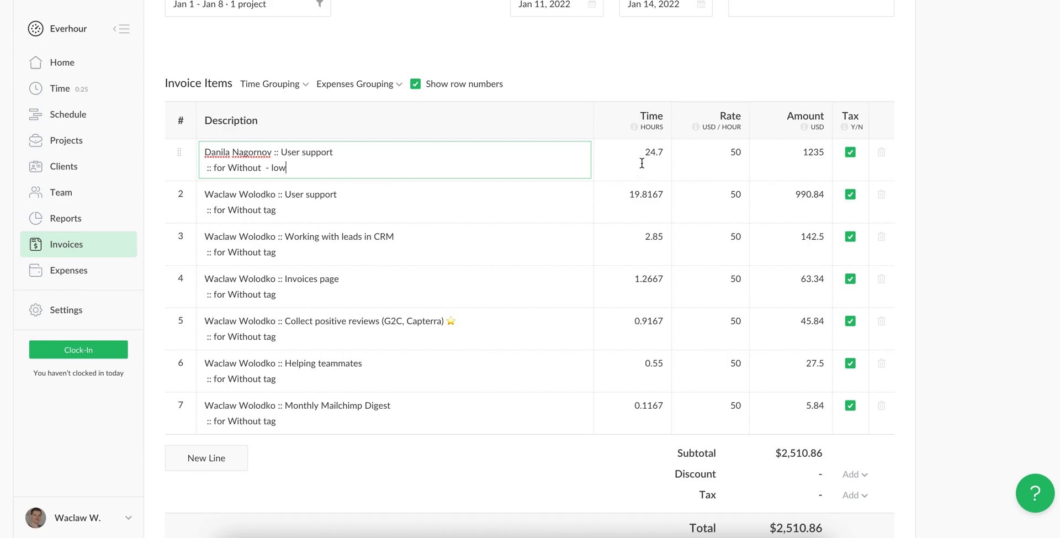
{"action": "scroll", "scroll_direction": "down", "scroll_amount": 3}
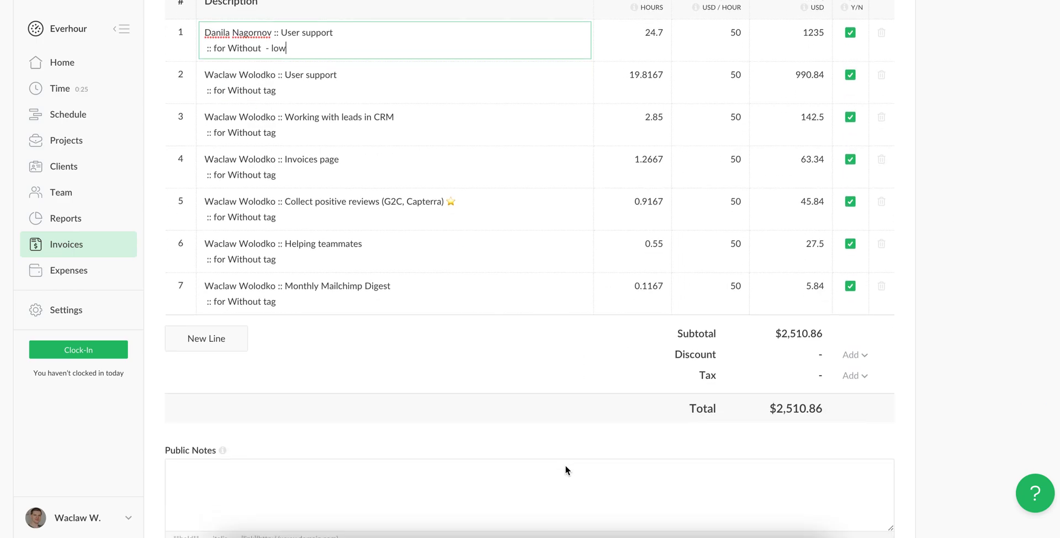
{"action": "scroll", "scroll_direction": "down", "scroll_amount": 3}
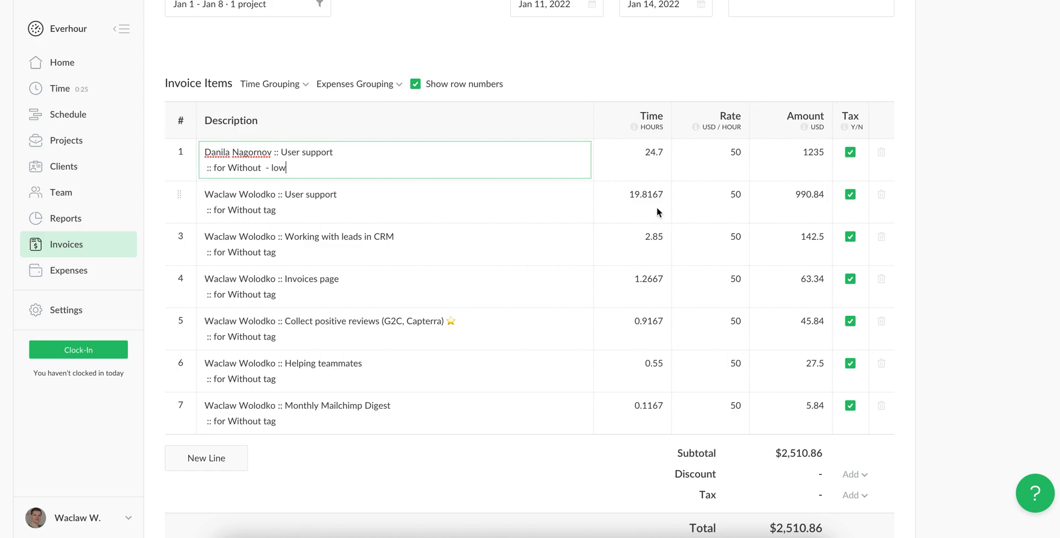
{"action": "mouse_move", "coordinate": [654, 219]}
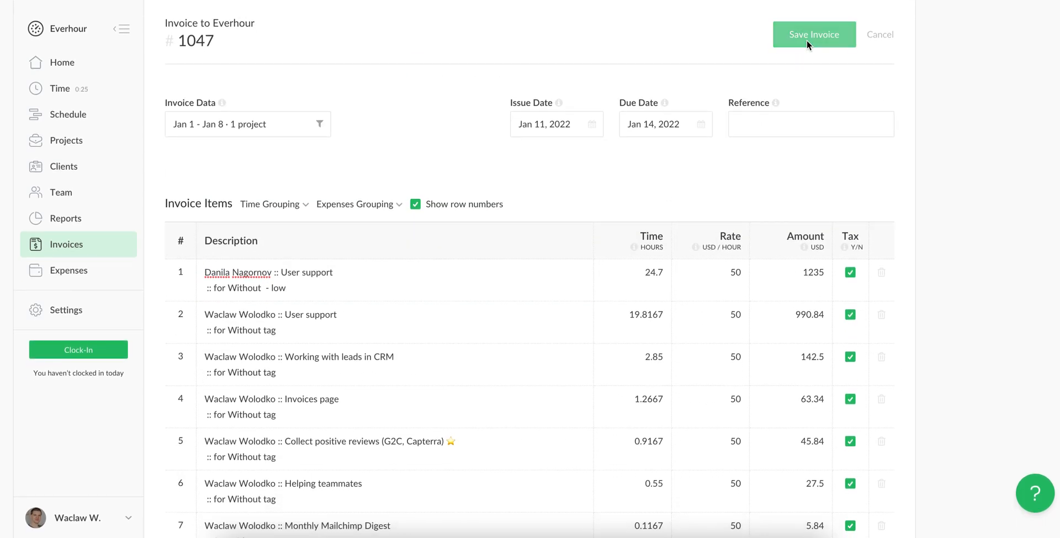
Step: Save invoice 1047 and view its draft preview with $2,510.86 due
{"action": "left_click", "coordinate": [814, 34]}
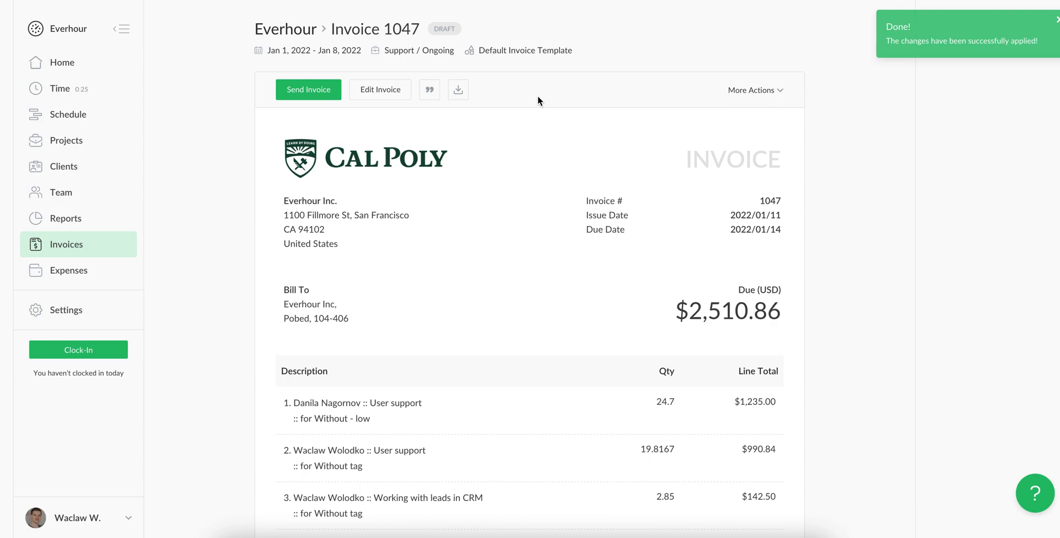
{"action": "mouse_move", "coordinate": [322, 122]}
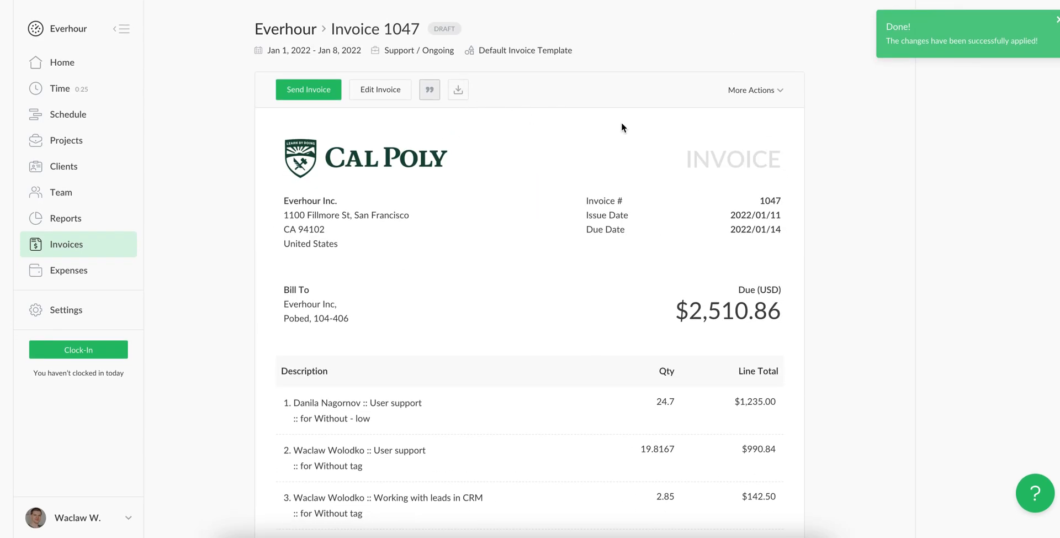
Step: Delete invoice 1047 from More Actions and confirm the deletion
{"action": "left_click", "coordinate": [752, 90]}
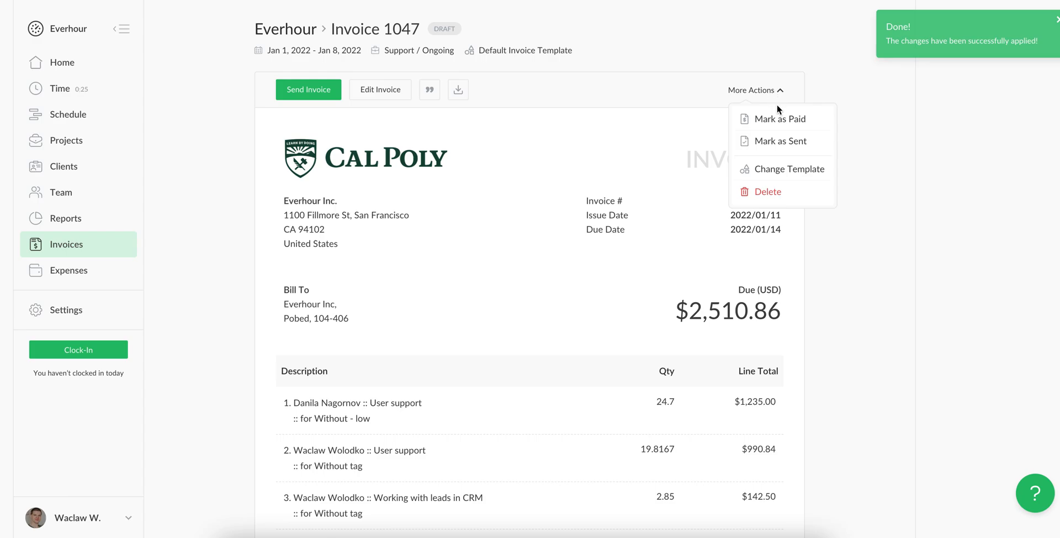
{"action": "mouse_move", "coordinate": [781, 141]}
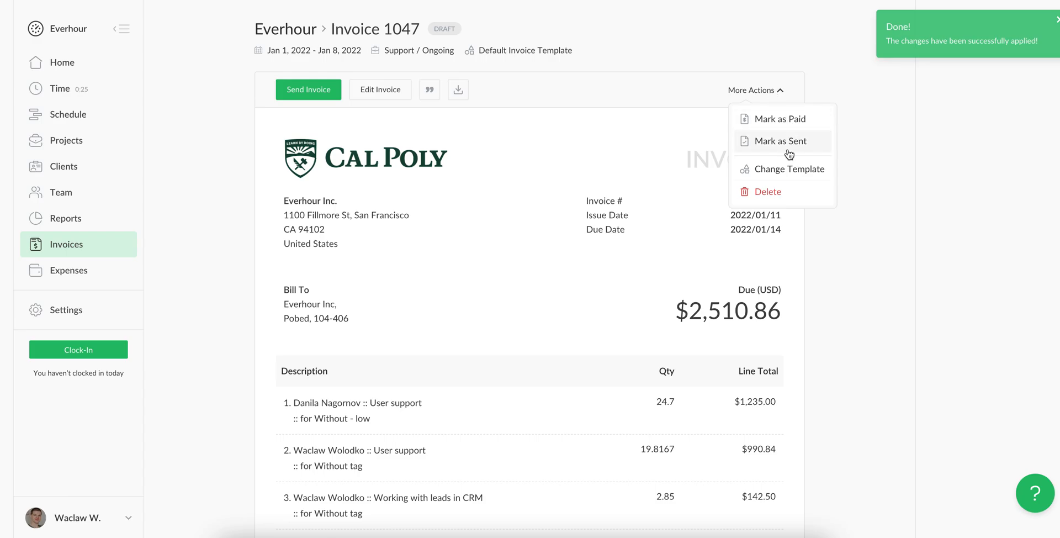
{"action": "mouse_move", "coordinate": [742, 196]}
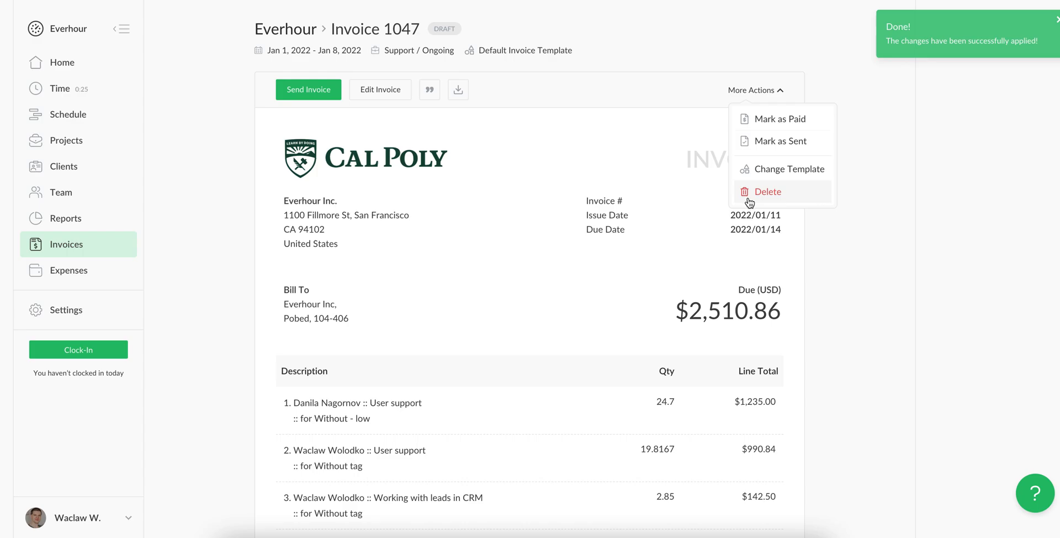
{"action": "left_click", "coordinate": [768, 192]}
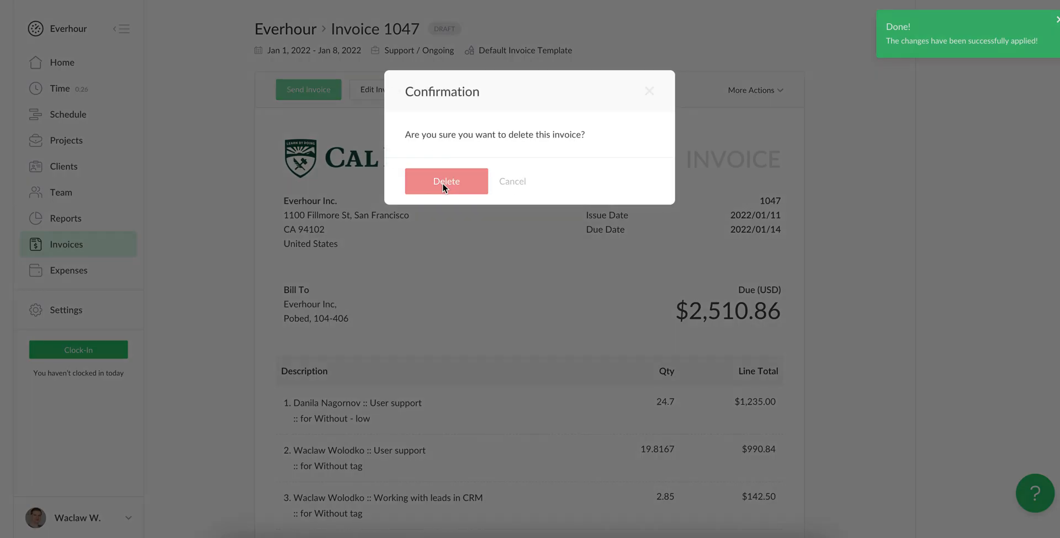
{"action": "left_click", "coordinate": [446, 181]}
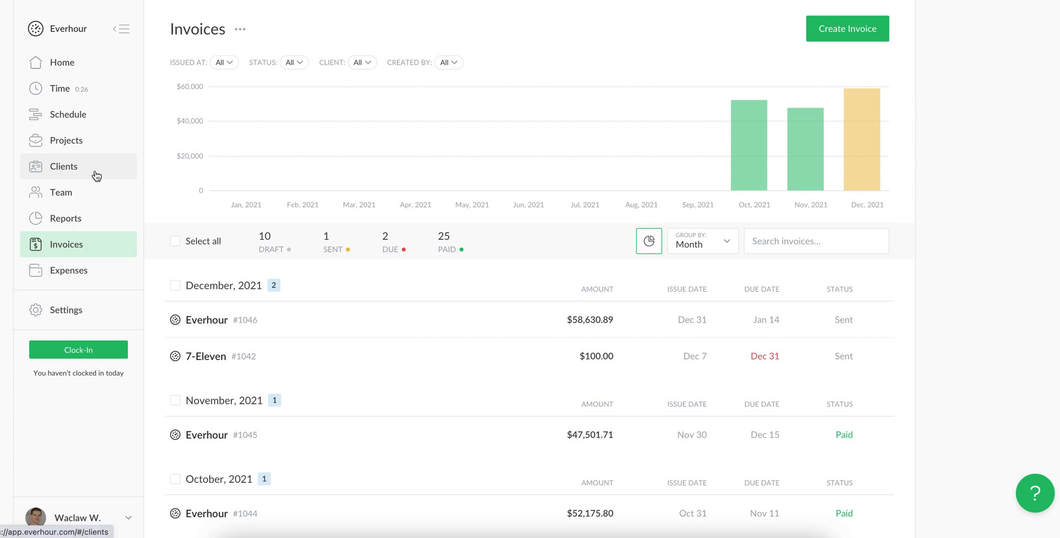
Step: Open the Clients page listing the nine active clients
{"action": "left_click", "coordinate": [63, 165]}
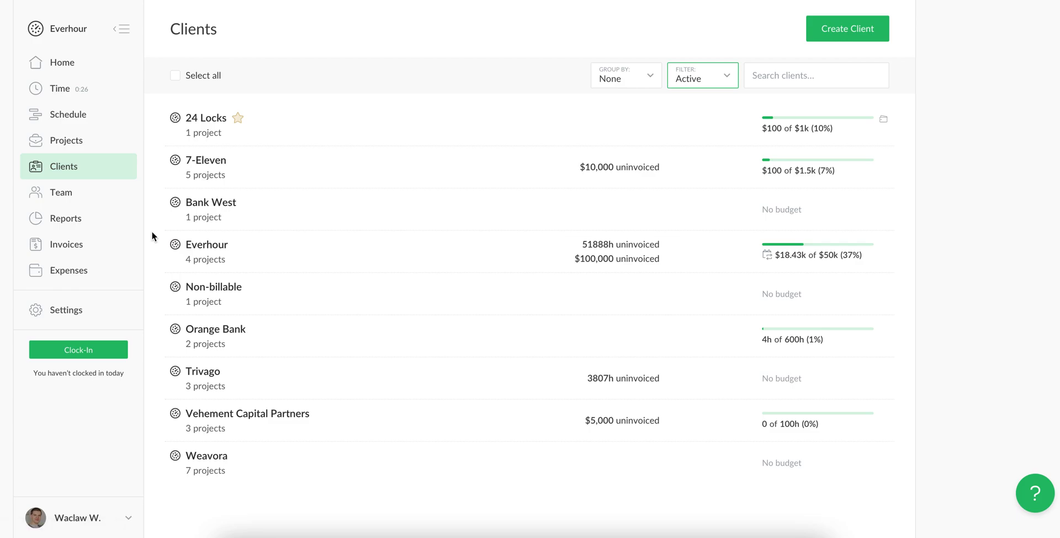
{"action": "mouse_move", "coordinate": [152, 236]}
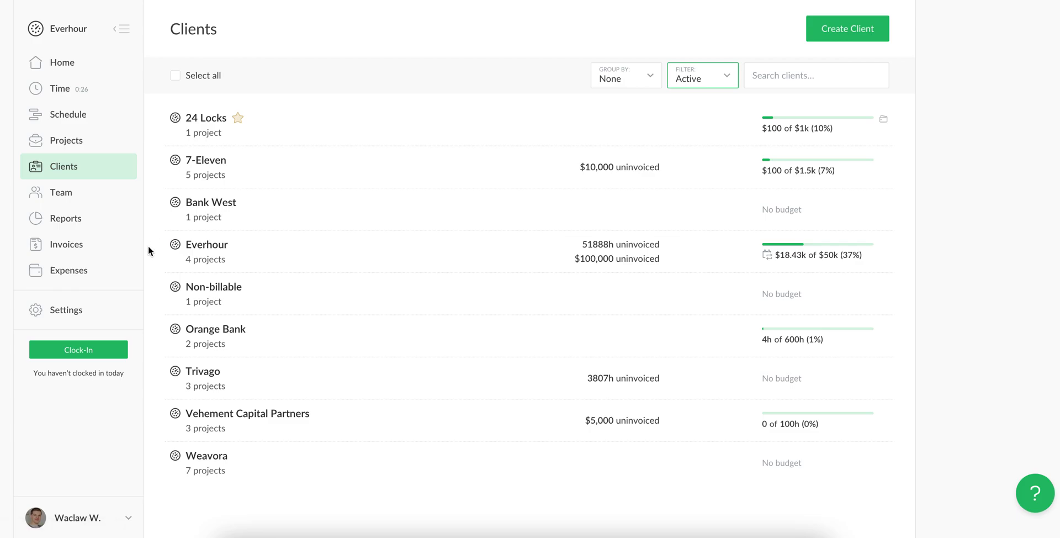
{"action": "mouse_move", "coordinate": [256, 247]}
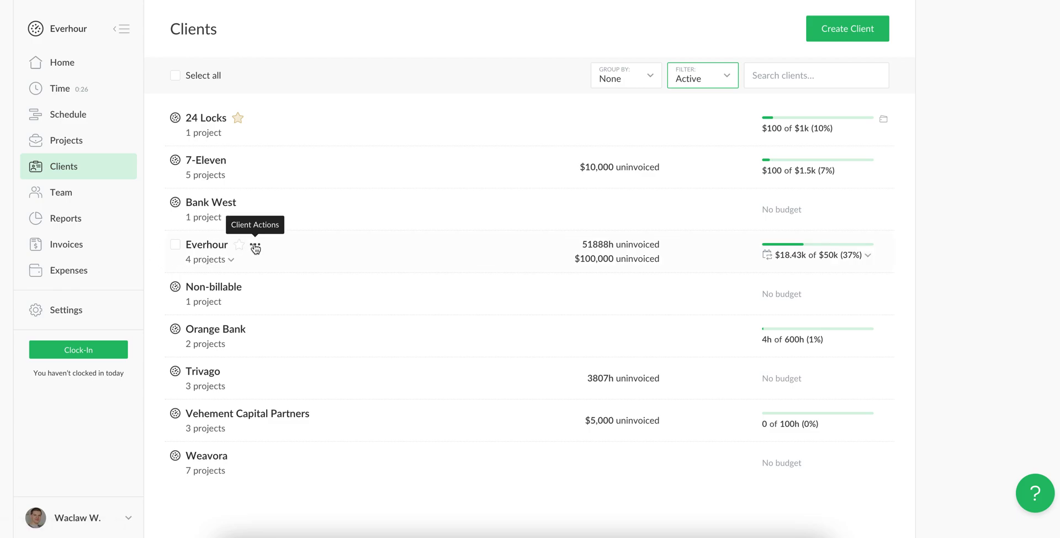
Step: Start an invoice for client Everhour with project everhour-web-tests, totalling $100,000.00
{"action": "left_click", "coordinate": [255, 247]}
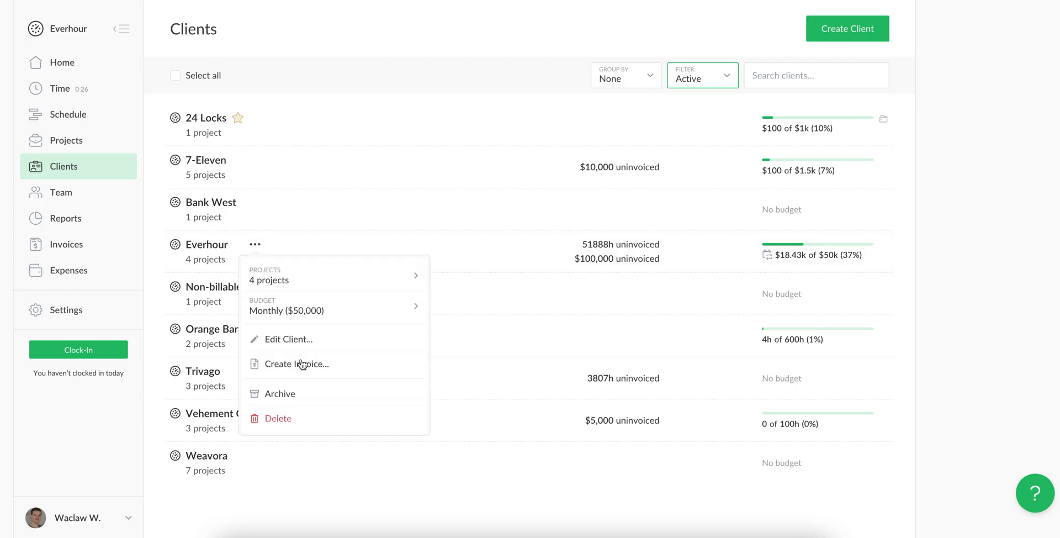
{"action": "left_click", "coordinate": [295, 364]}
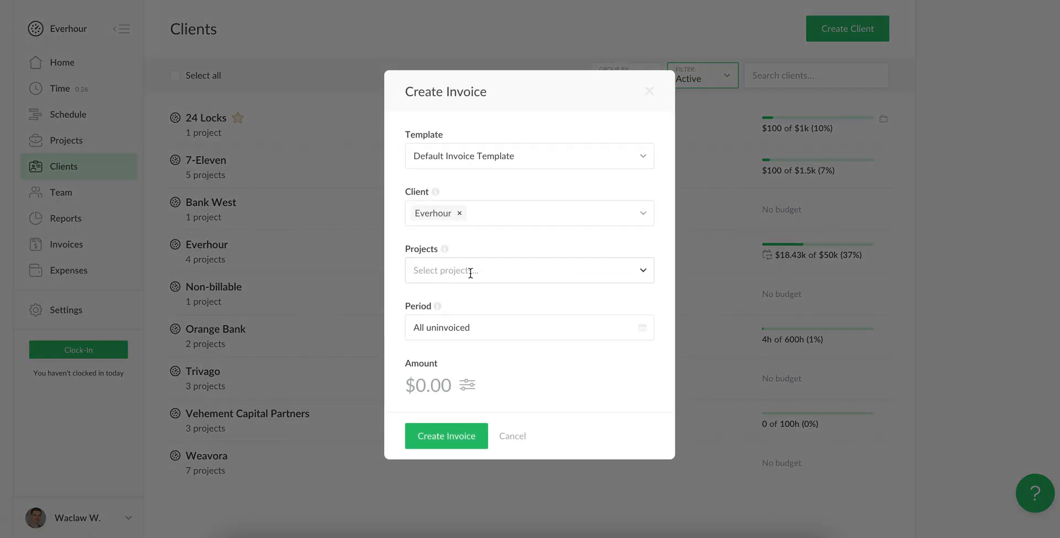
{"action": "left_click", "coordinate": [529, 270]}
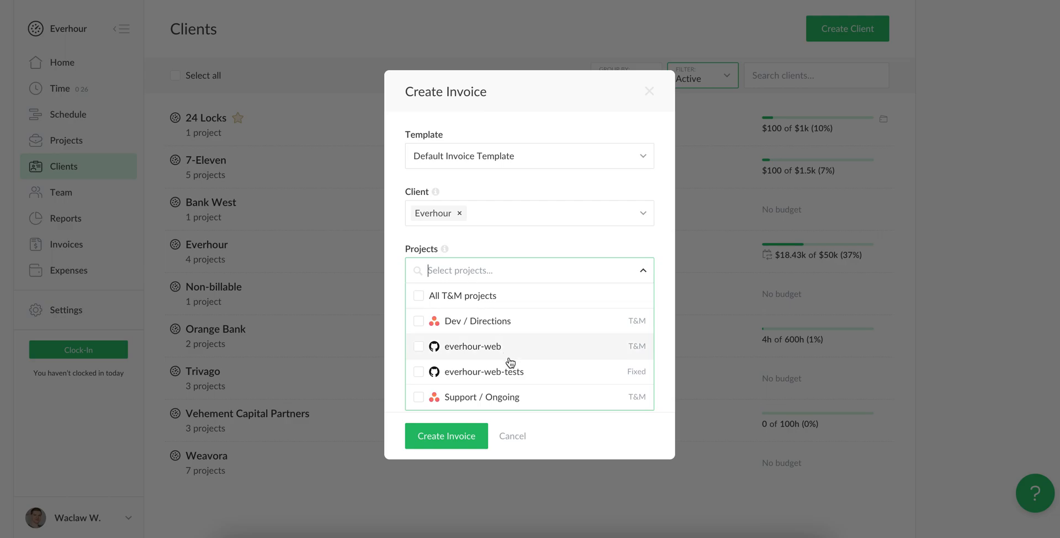
{"action": "left_click", "coordinate": [419, 372]}
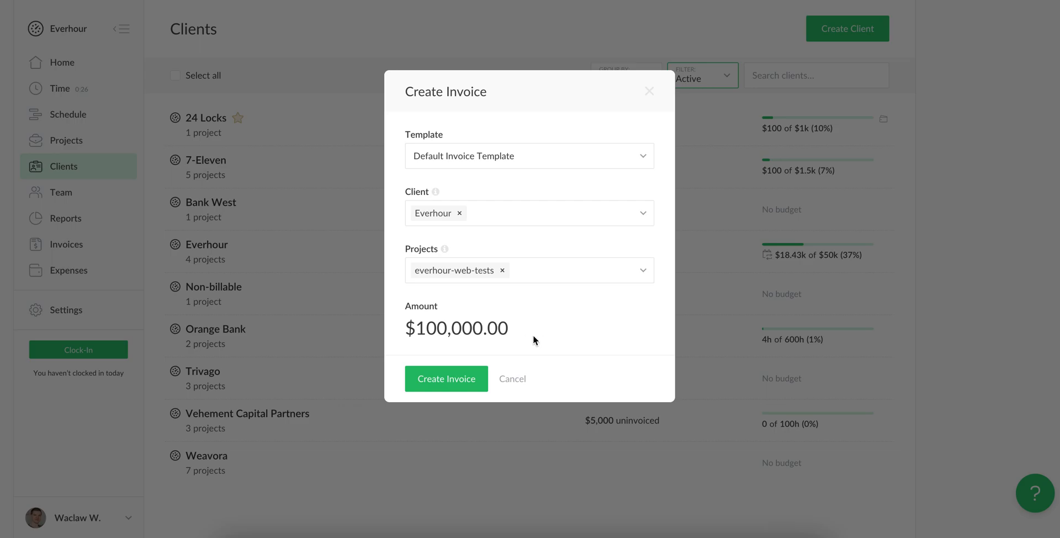
{"action": "mouse_move", "coordinate": [436, 354]}
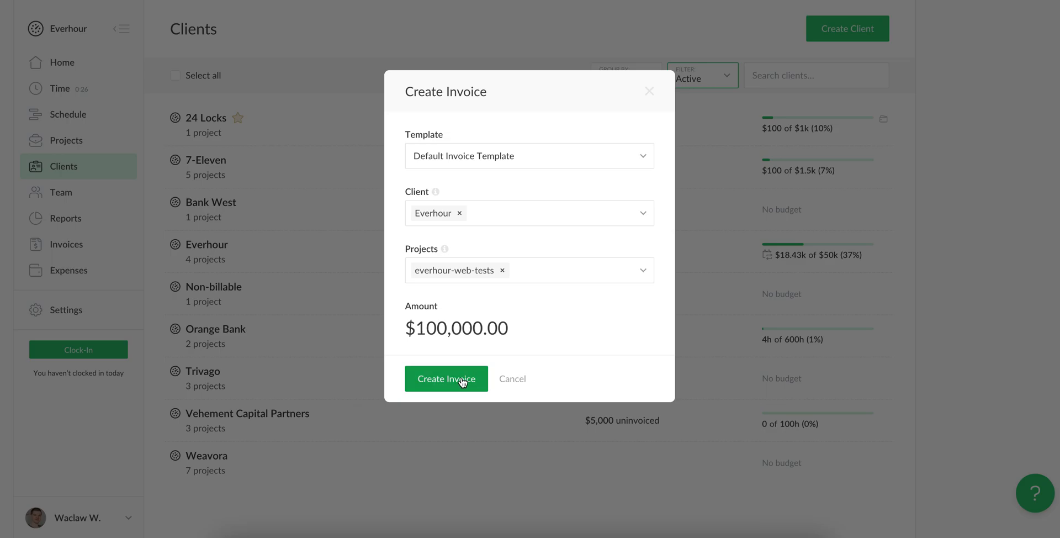
Step: Create draft invoice #1047 with one everhour-web-tests line of $100,000.00
{"action": "left_click", "coordinate": [446, 378]}
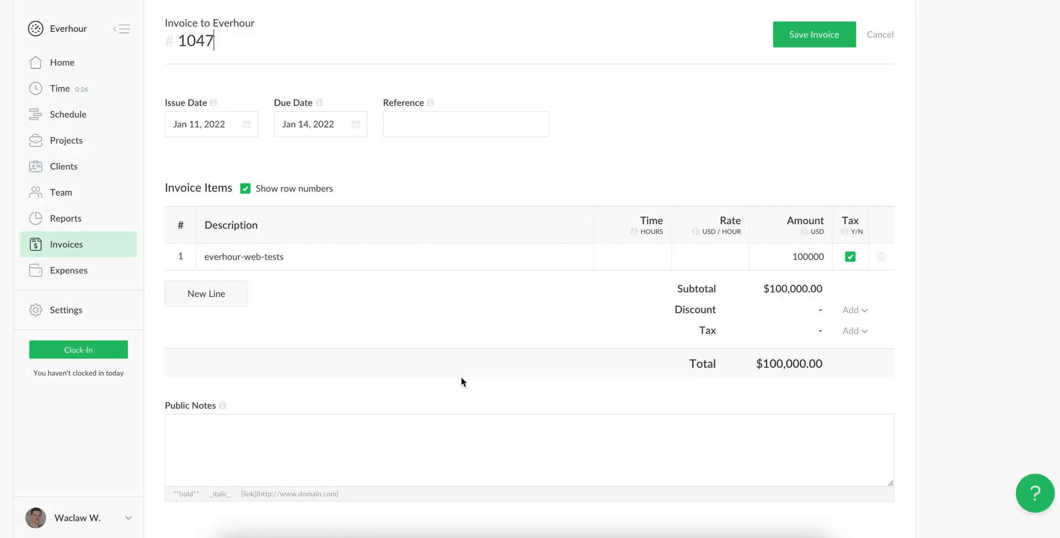
{"action": "mouse_move", "coordinate": [374, 312]}
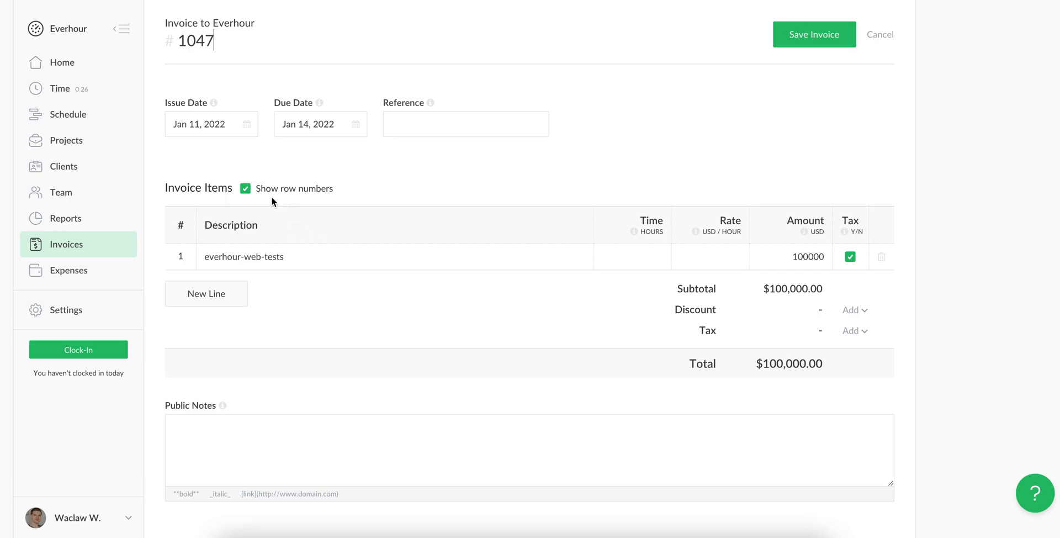
{"action": "mouse_move", "coordinate": [303, 204]}
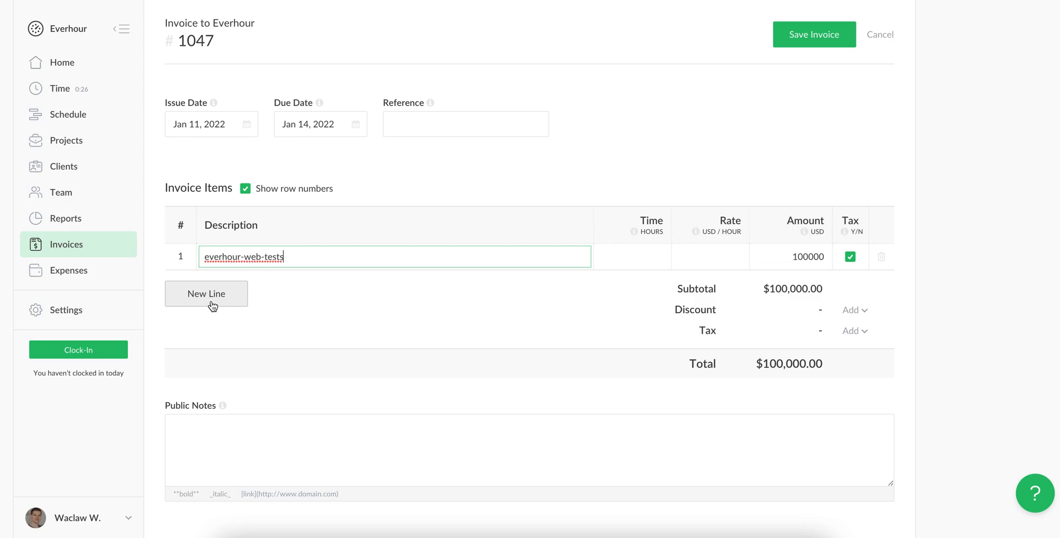
{"action": "mouse_move", "coordinate": [541, 316]}
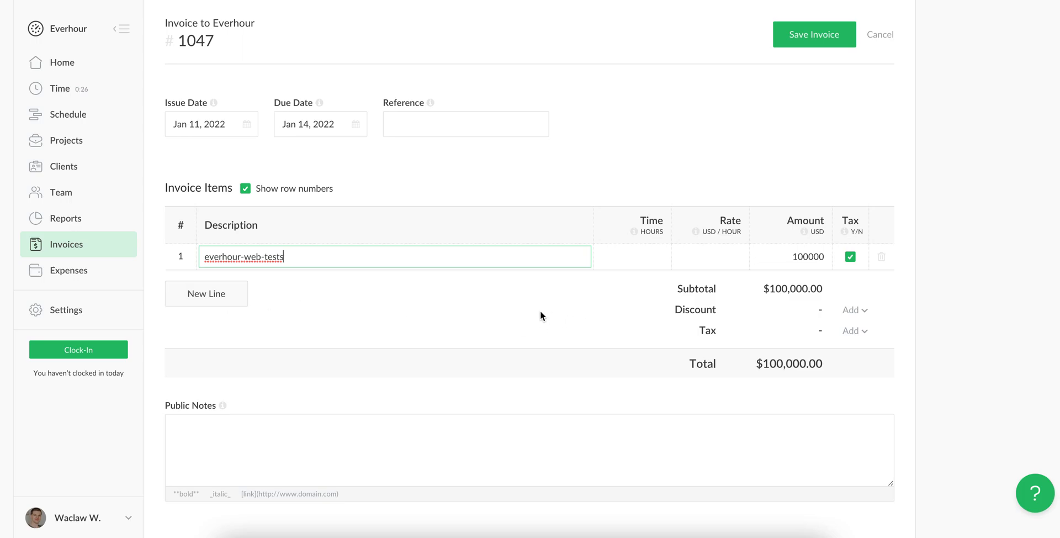
Step: Cut the everhour-web-tests line amount to $25,000 and save invoice 1047
{"action": "left_click", "coordinate": [599, 306]}
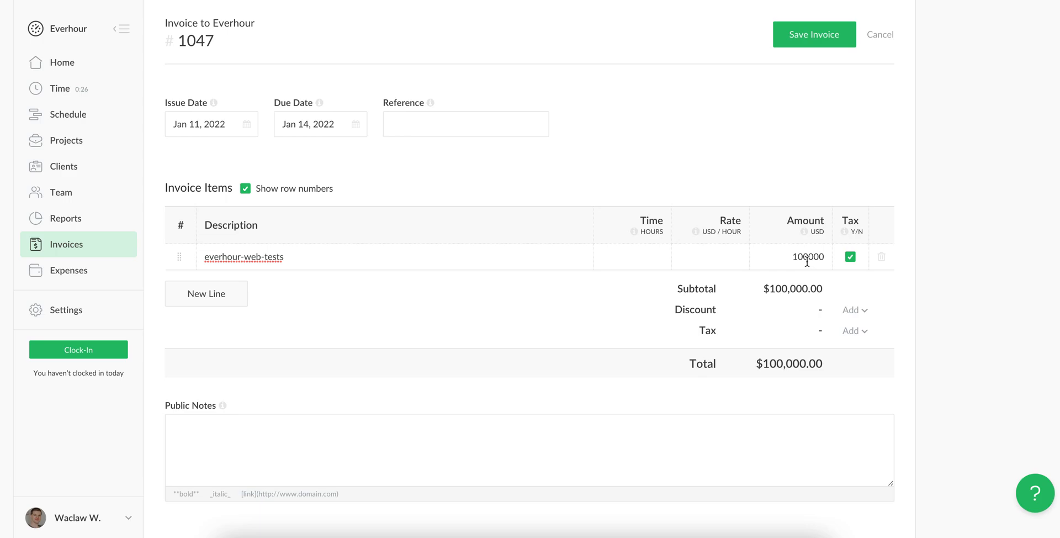
{"action": "left_click", "coordinate": [807, 256]}
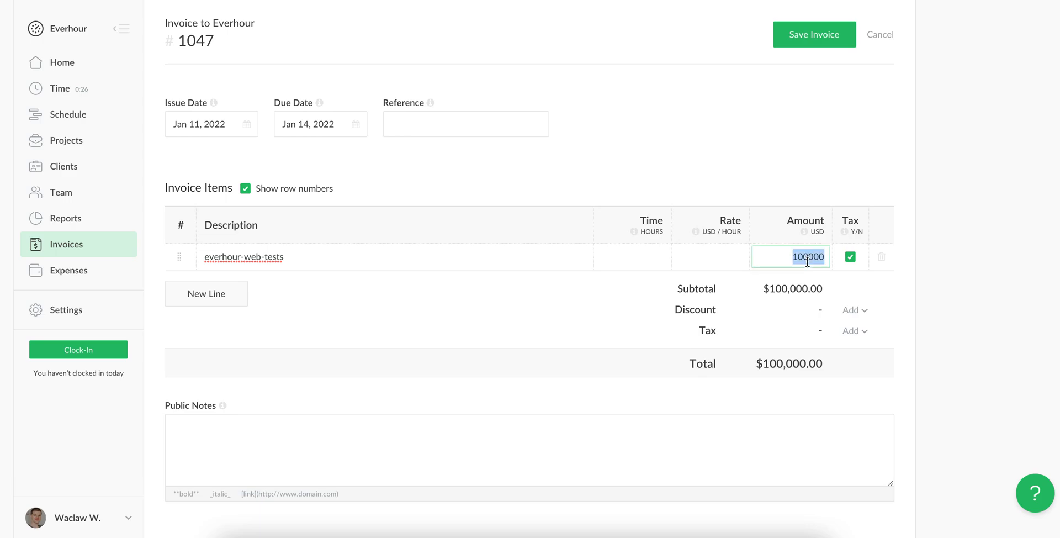
{"action": "type", "text": "25"}
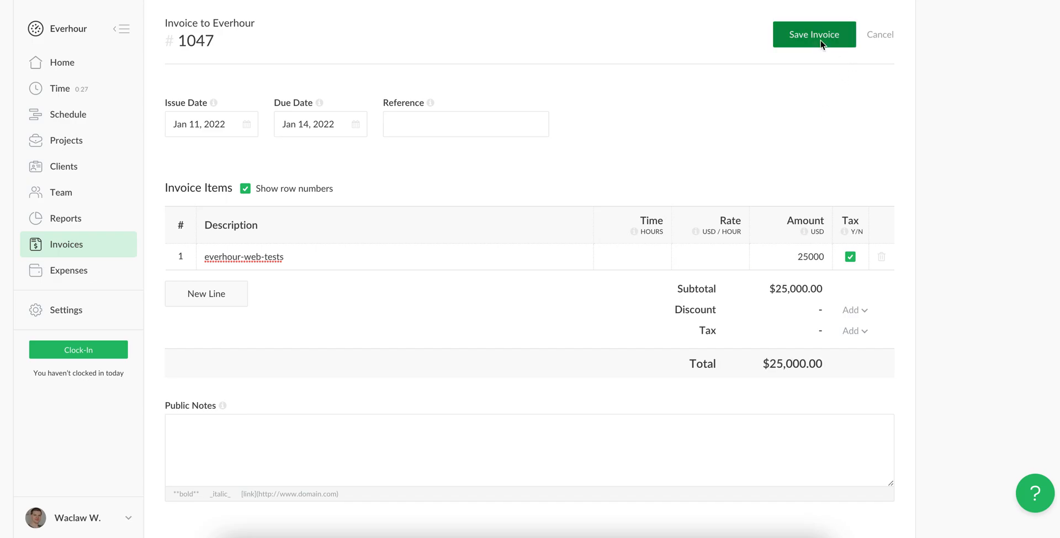
{"action": "left_click", "coordinate": [814, 35]}
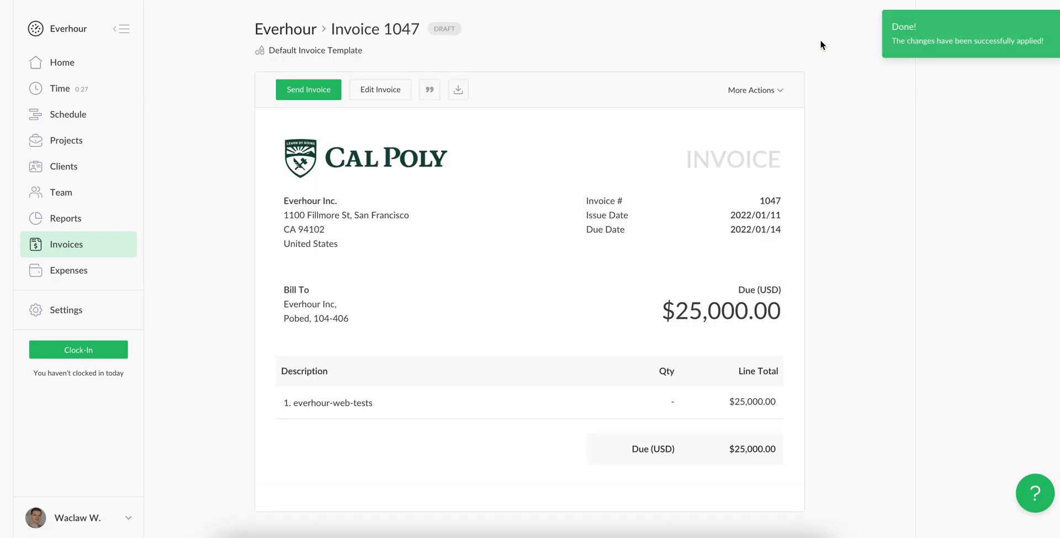
{"action": "mouse_move", "coordinate": [94, 142]}
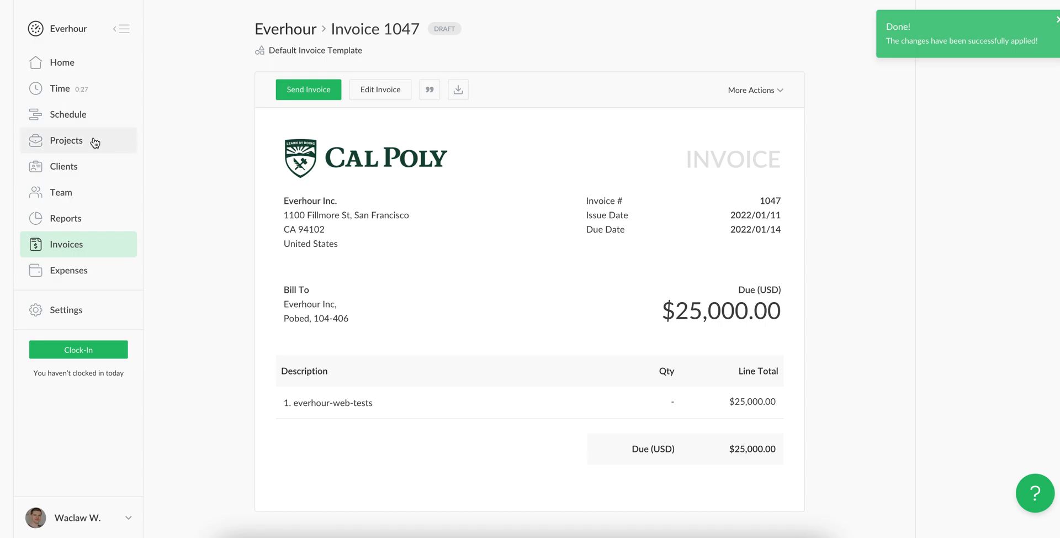
Step: Return to the Clients page, where Everhour now shows $75,000 uninvoiced
{"action": "left_click", "coordinate": [64, 165]}
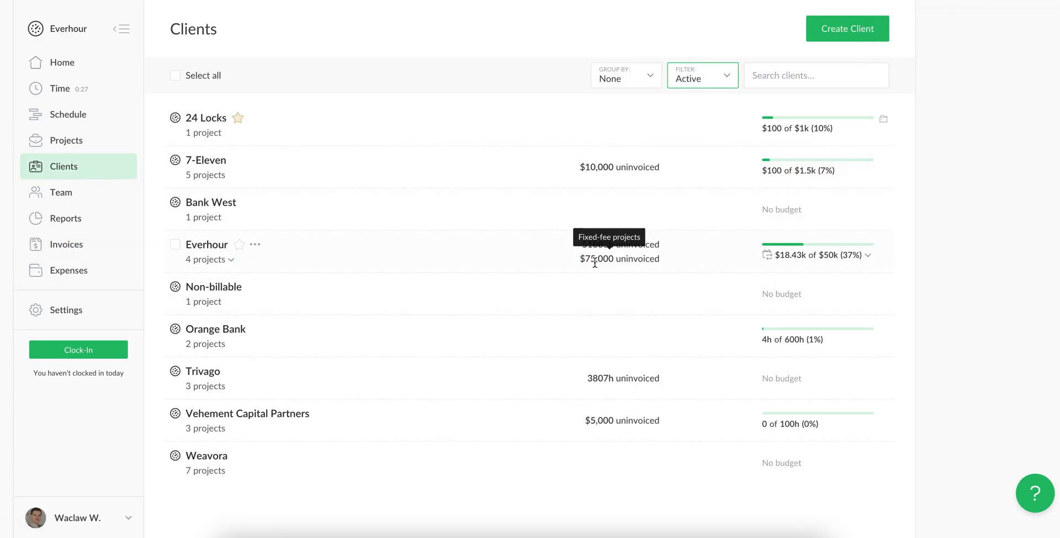
{"action": "mouse_move", "coordinate": [619, 271]}
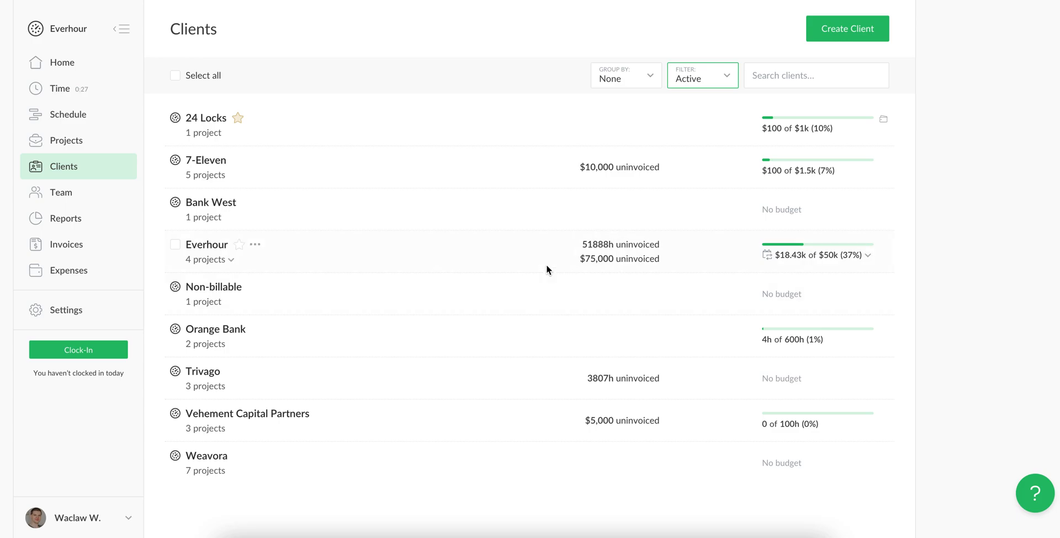
{"action": "mouse_move", "coordinate": [526, 266]}
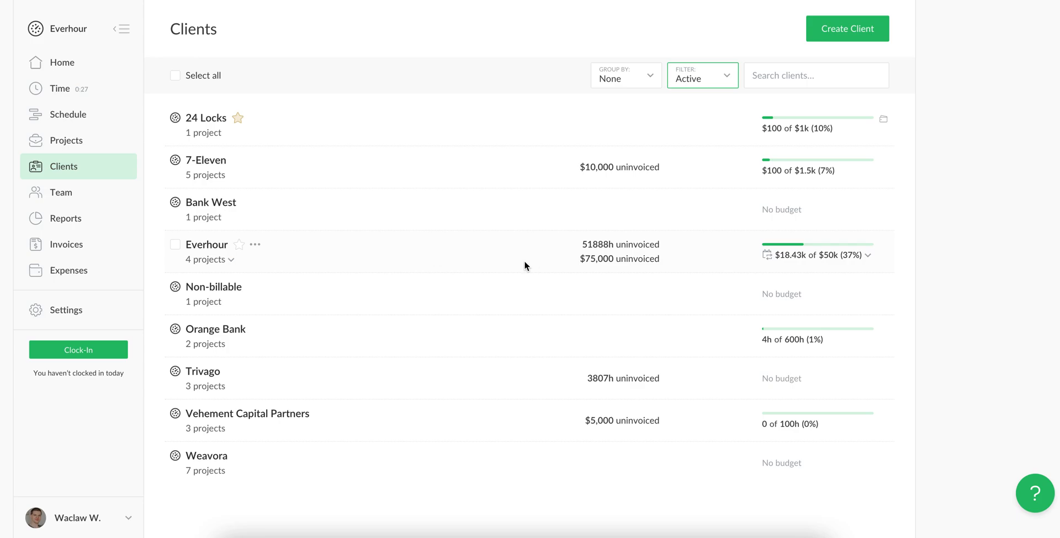
{"action": "mouse_move", "coordinate": [510, 269]}
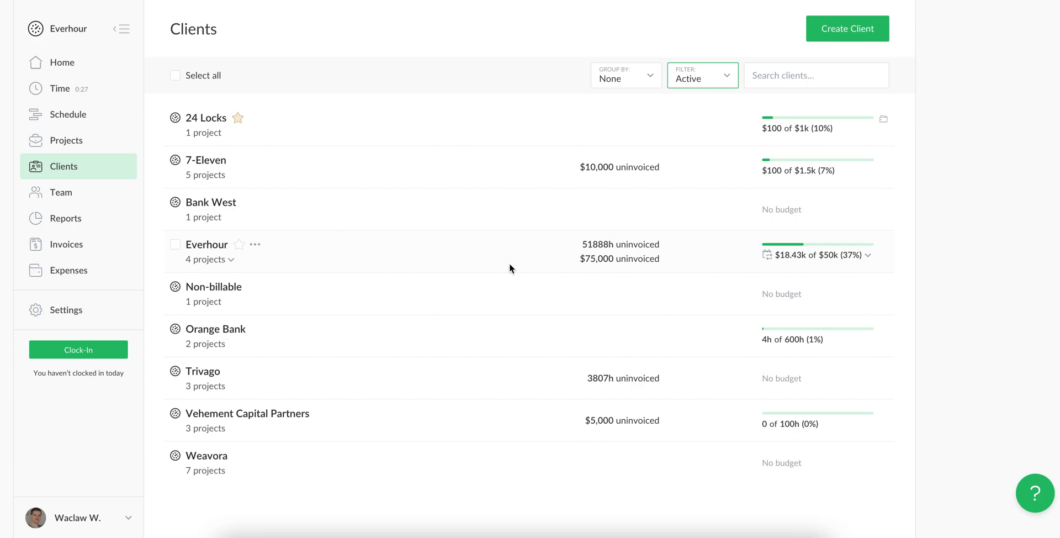
{"action": "mouse_move", "coordinate": [65, 244]}
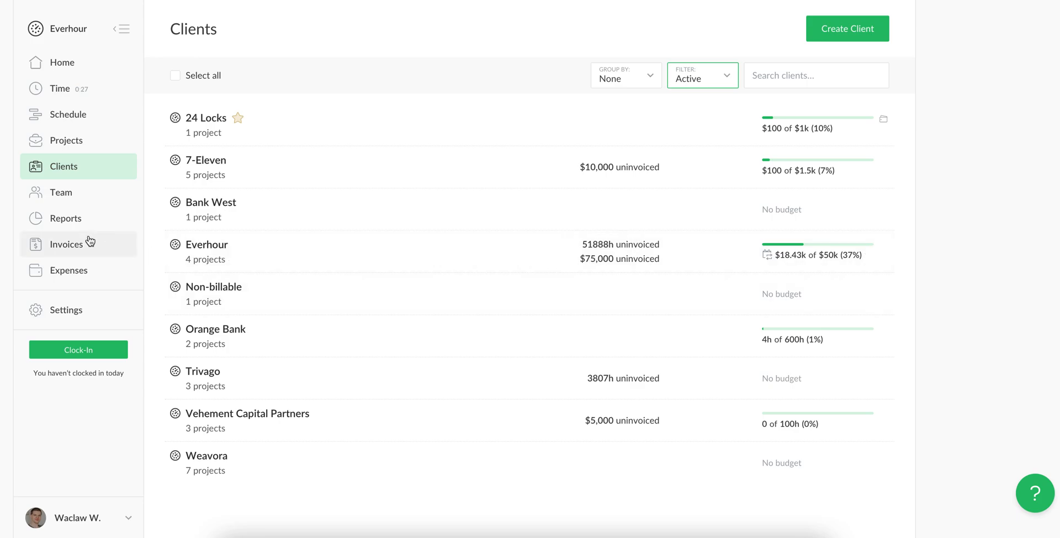
Step: Show the Invoices list with its monthly chart hidden and draft #1047 on top
{"action": "left_click", "coordinate": [66, 244]}
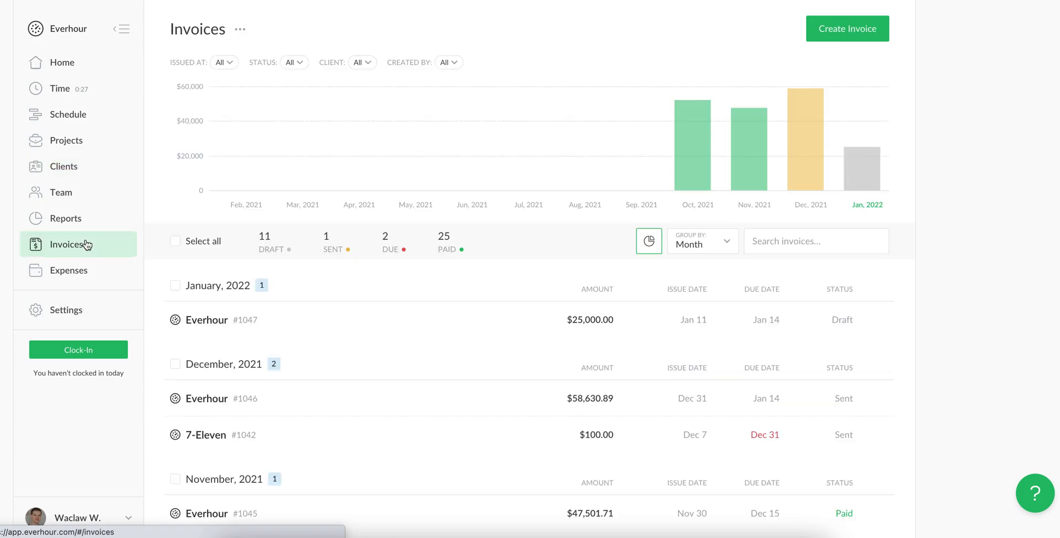
{"action": "mouse_move", "coordinate": [161, 70]}
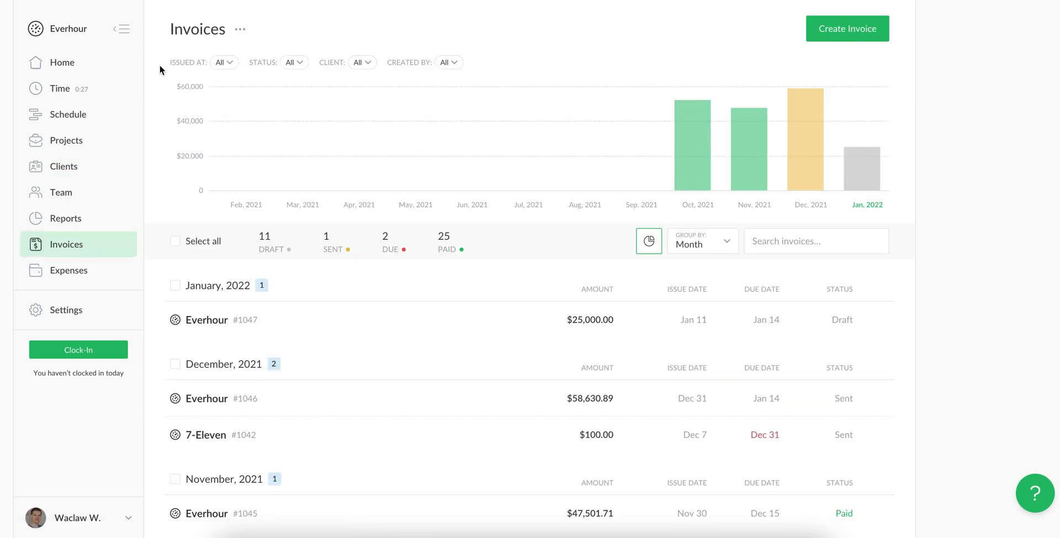
{"action": "mouse_move", "coordinate": [726, 121]}
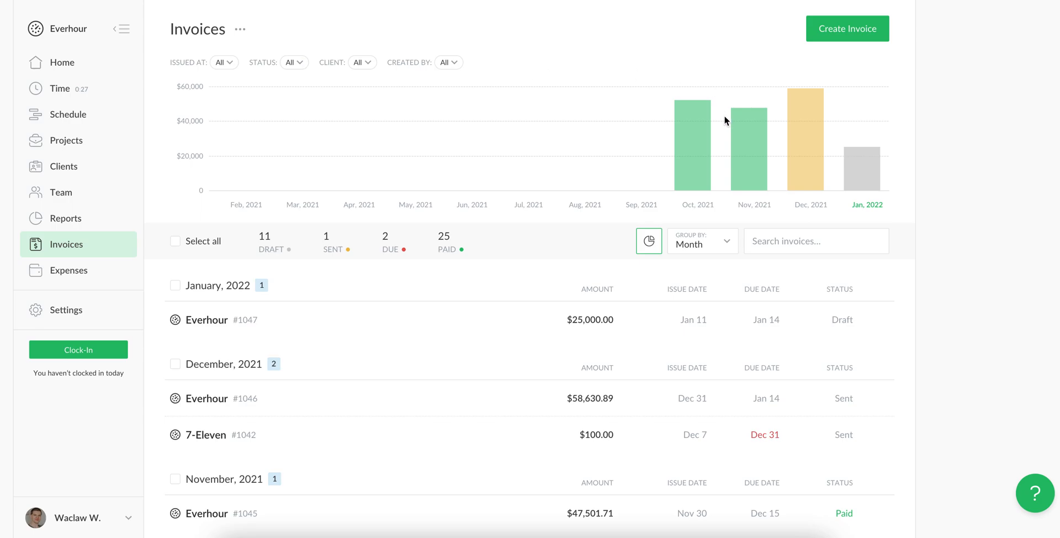
{"action": "mouse_move", "coordinate": [753, 164]}
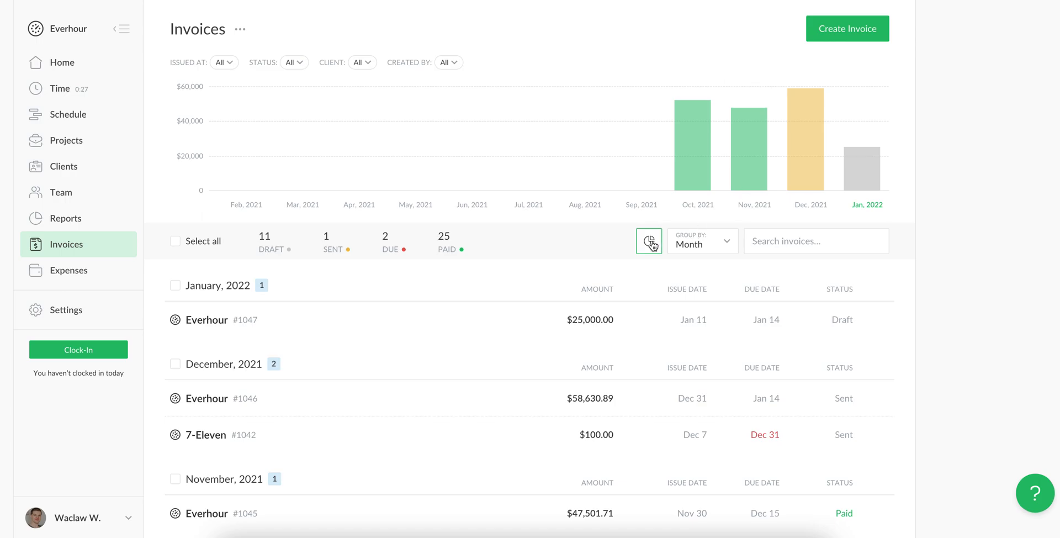
{"action": "left_click", "coordinate": [649, 241]}
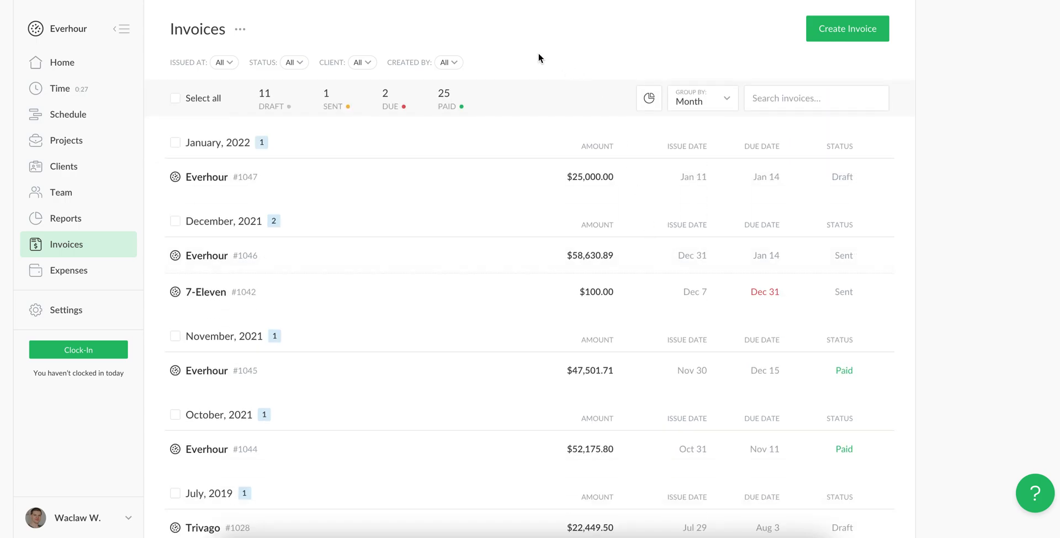
{"action": "mouse_move", "coordinate": [619, 113]}
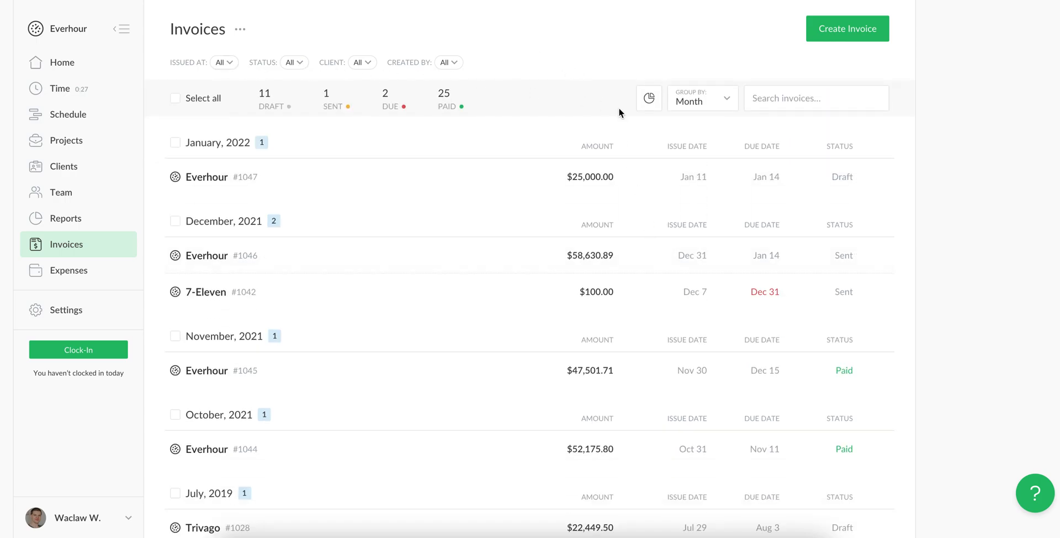
Step: Set Group By to Status so the 12 drafts appear first
{"action": "left_click", "coordinate": [698, 98]}
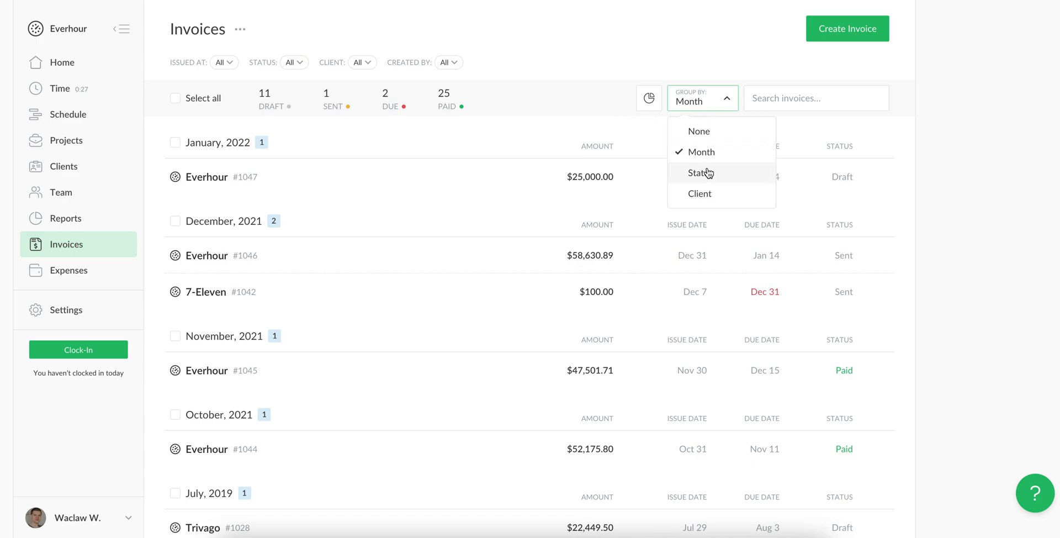
{"action": "left_click", "coordinate": [701, 173]}
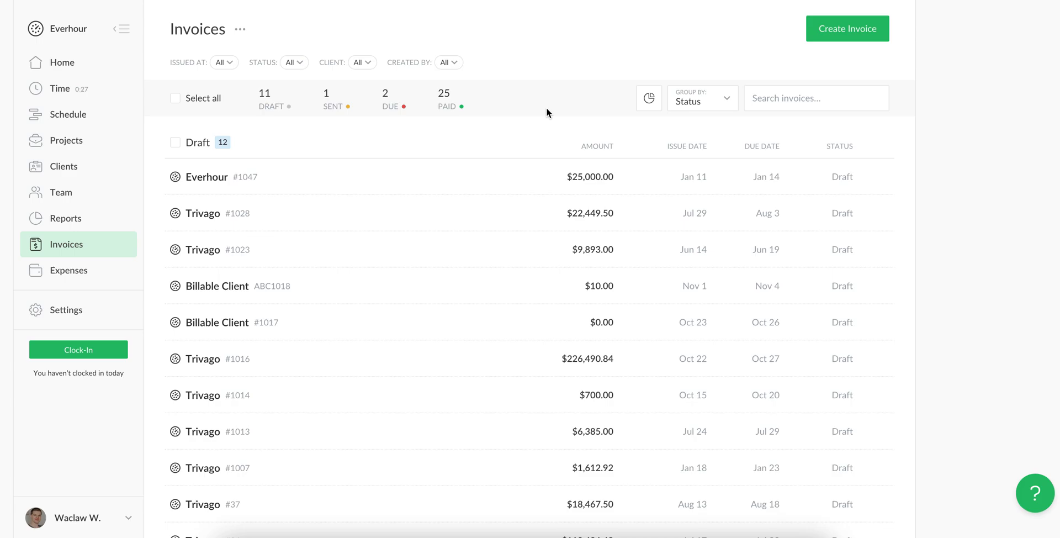
{"action": "mouse_move", "coordinate": [535, 113]}
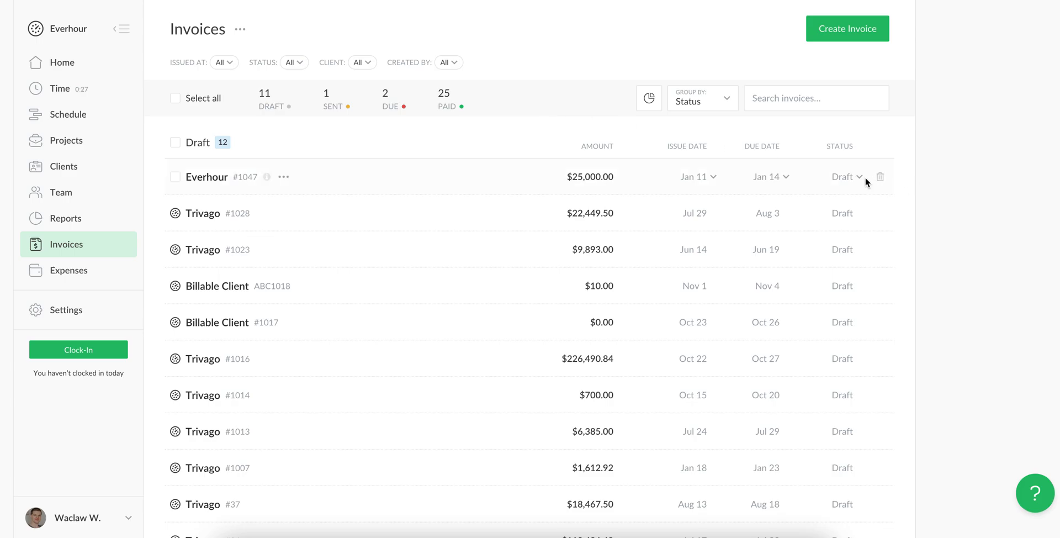
Step: Mark invoice #1047 as Sent, then open and dismiss #1028's actions menu
{"action": "left_click", "coordinate": [847, 177]}
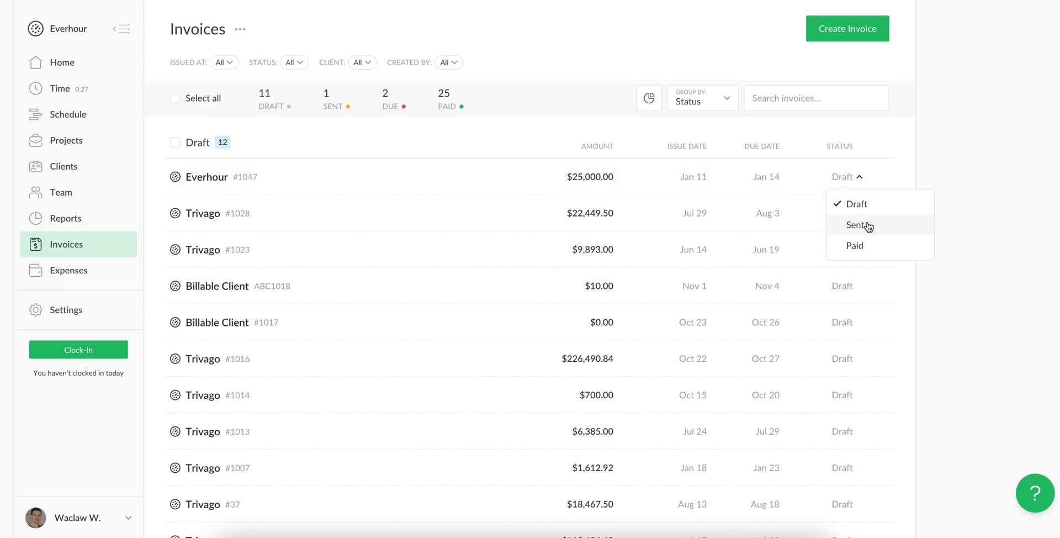
{"action": "left_click", "coordinate": [858, 226]}
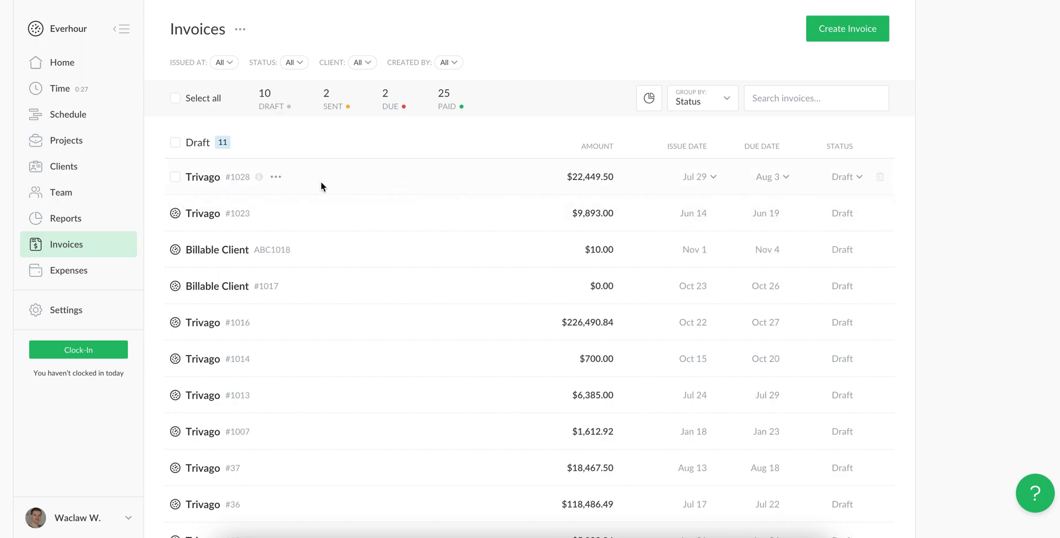
{"action": "left_click", "coordinate": [275, 177]}
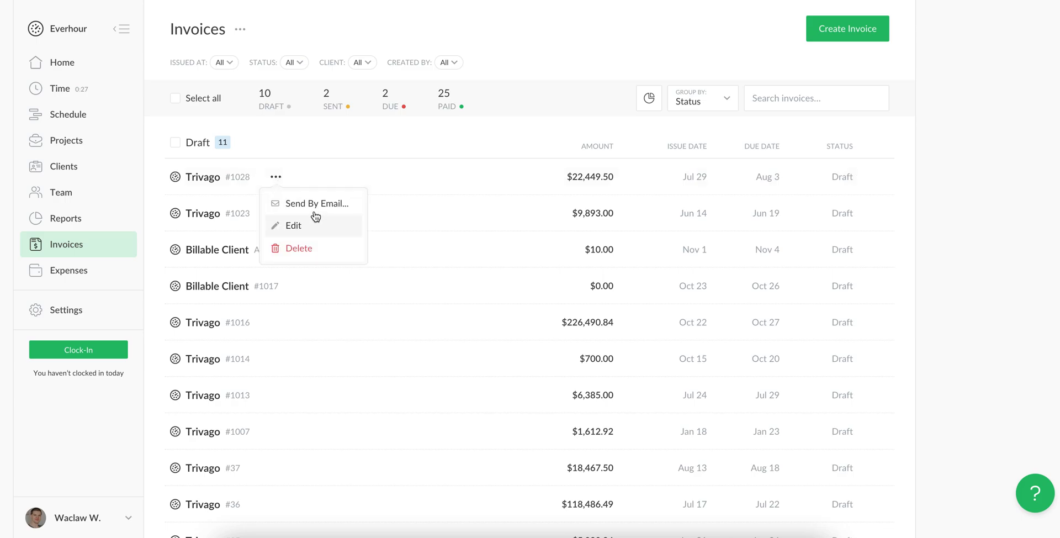
{"action": "mouse_move", "coordinate": [503, 137]}
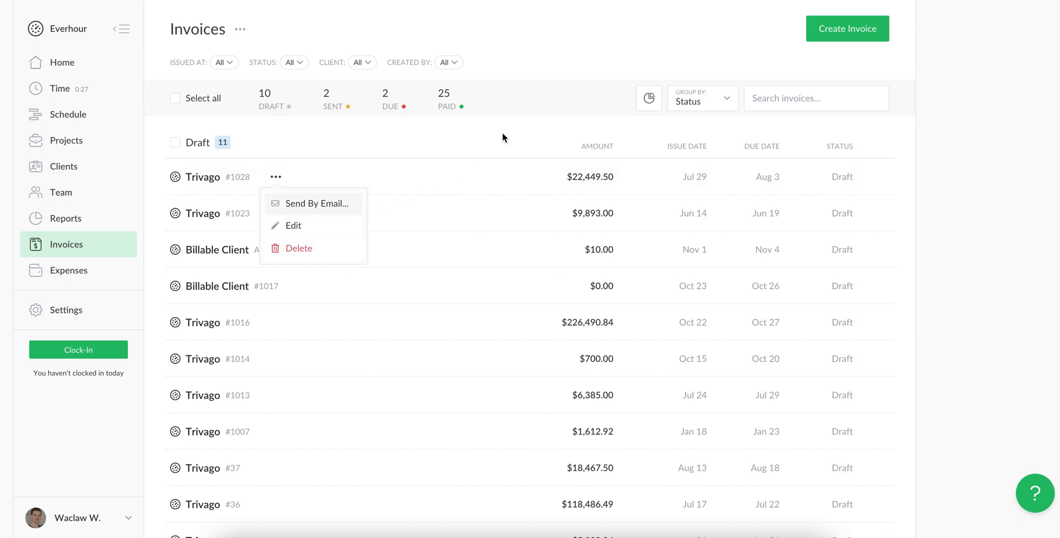
{"action": "left_click", "coordinate": [530, 99]}
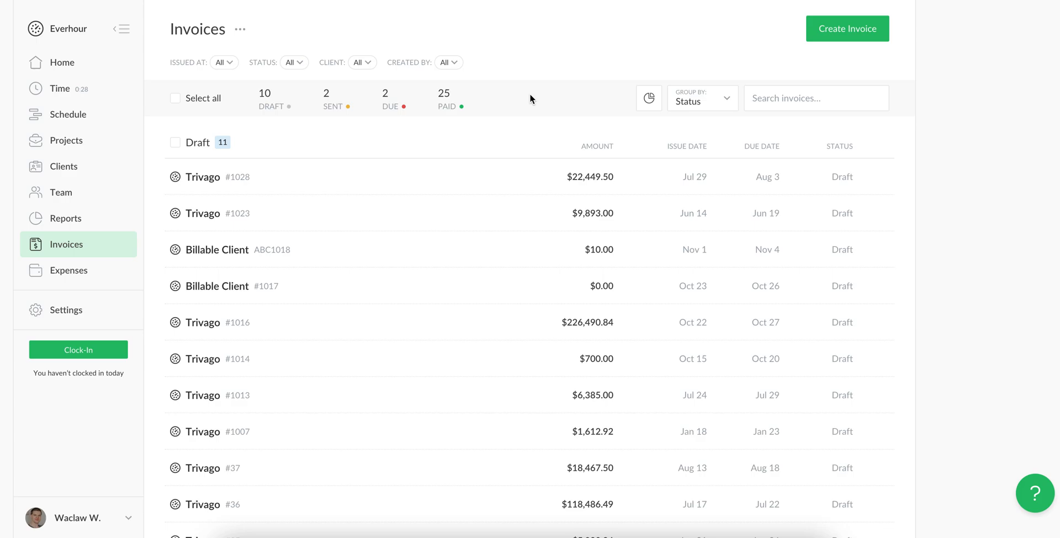